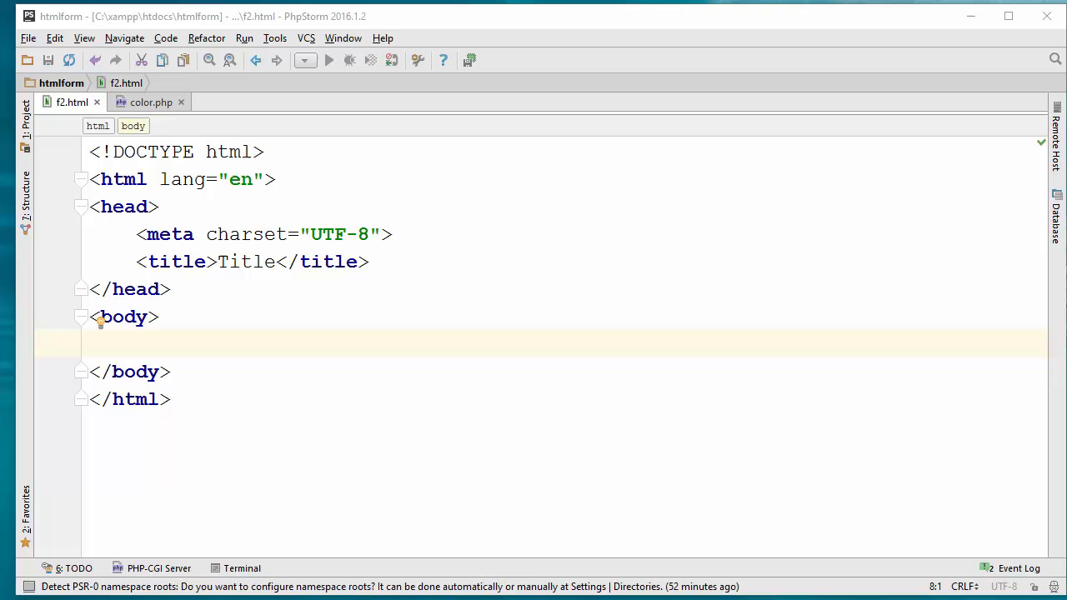
mouse_move(407, 482)
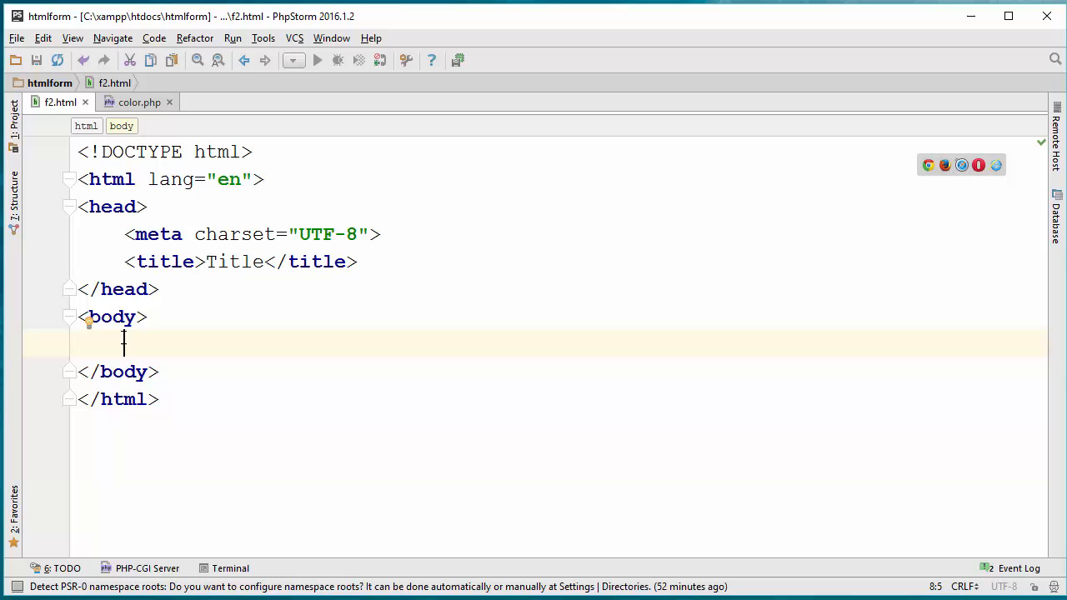
- Insert an empty <form></form> element in the f2.html body via autocompletion
text(<form>)
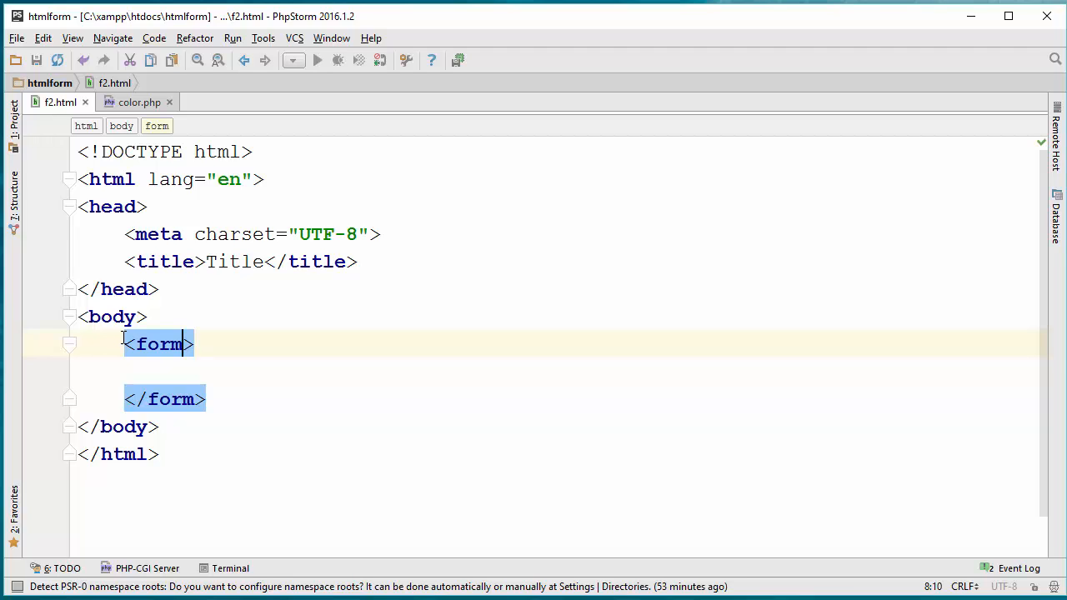
- Give the form tag action="color.php" and method="get" attributes
text(action)
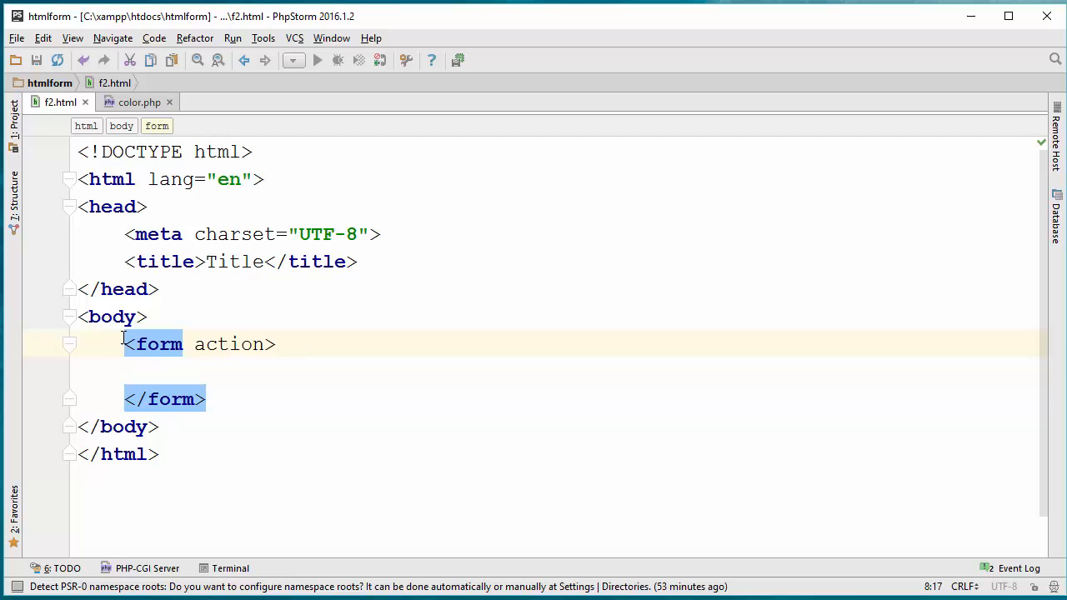
text(=")
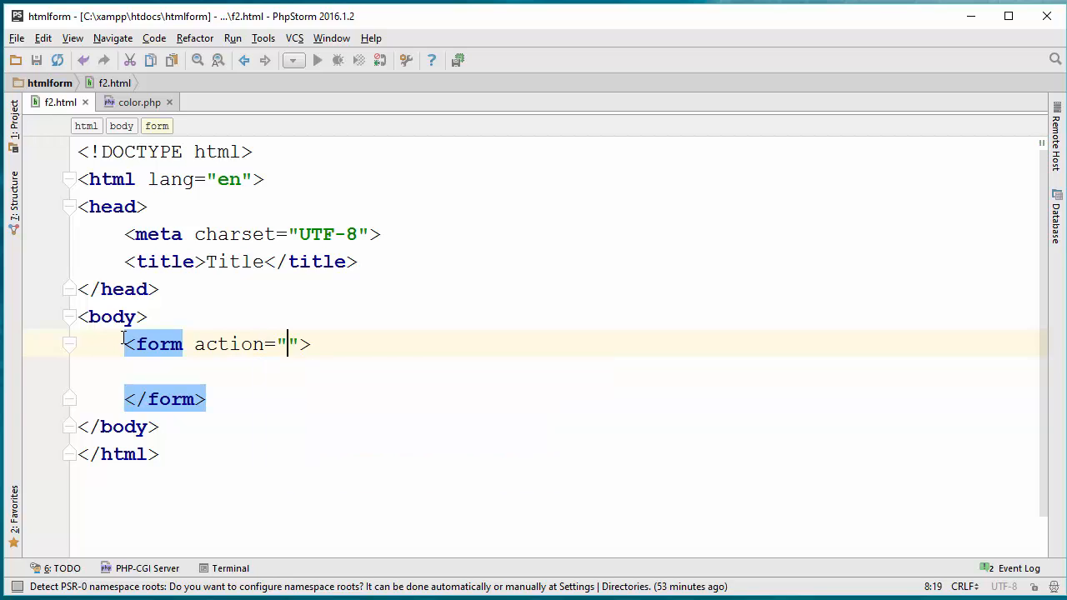
text(color.php)
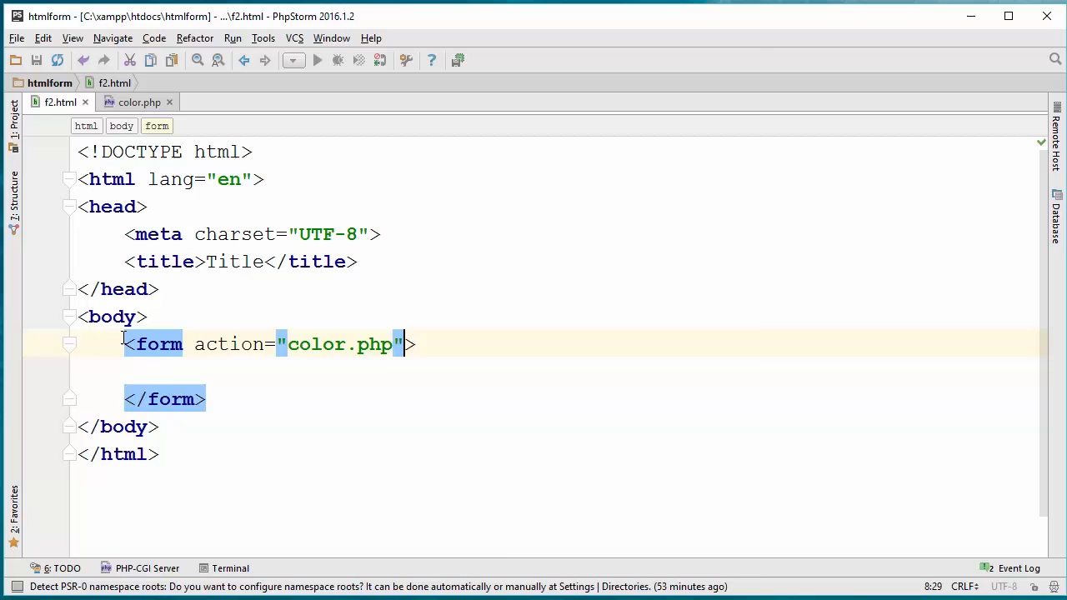
text(method="")
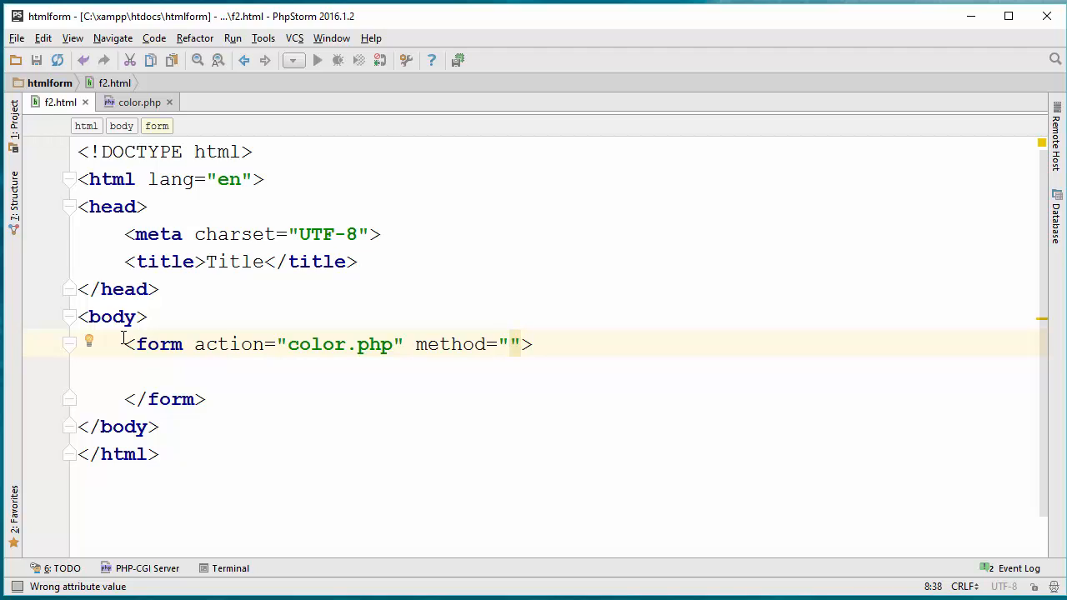
text(get)
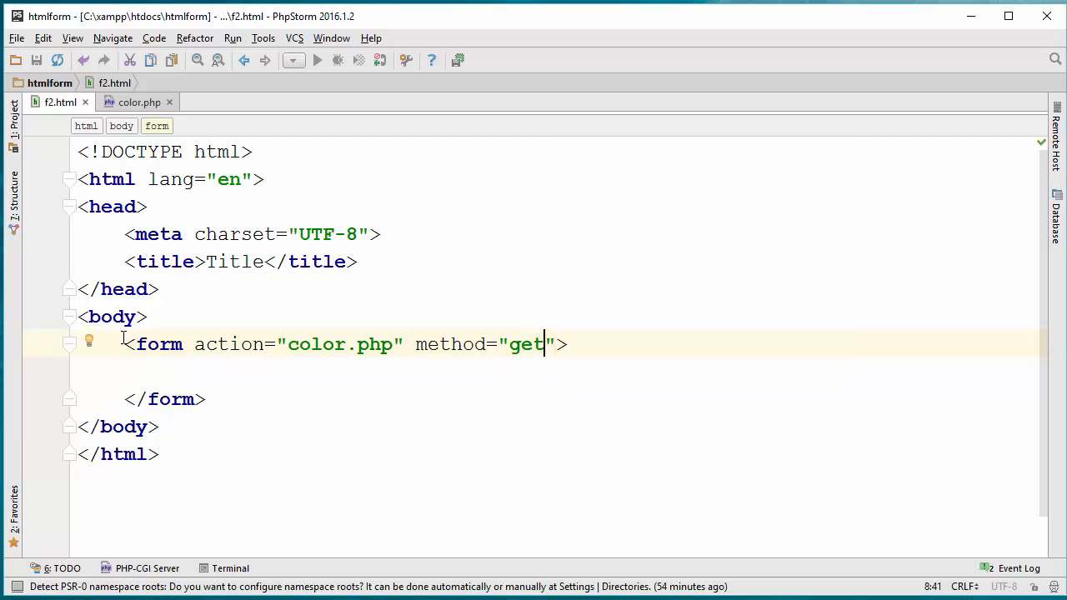
drag(543, 344, 452, 344)
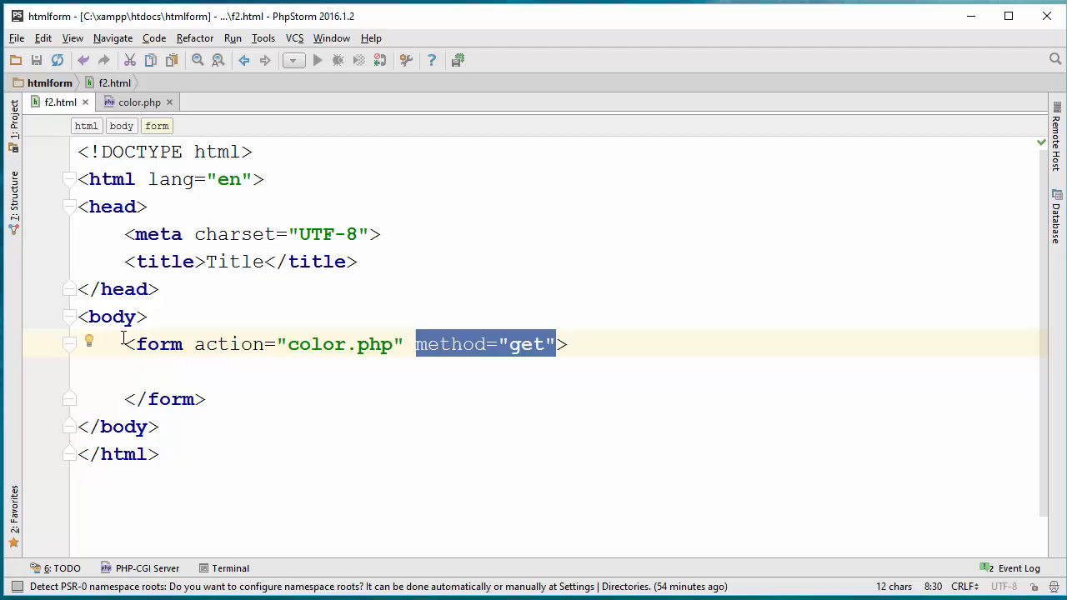
click(408, 344)
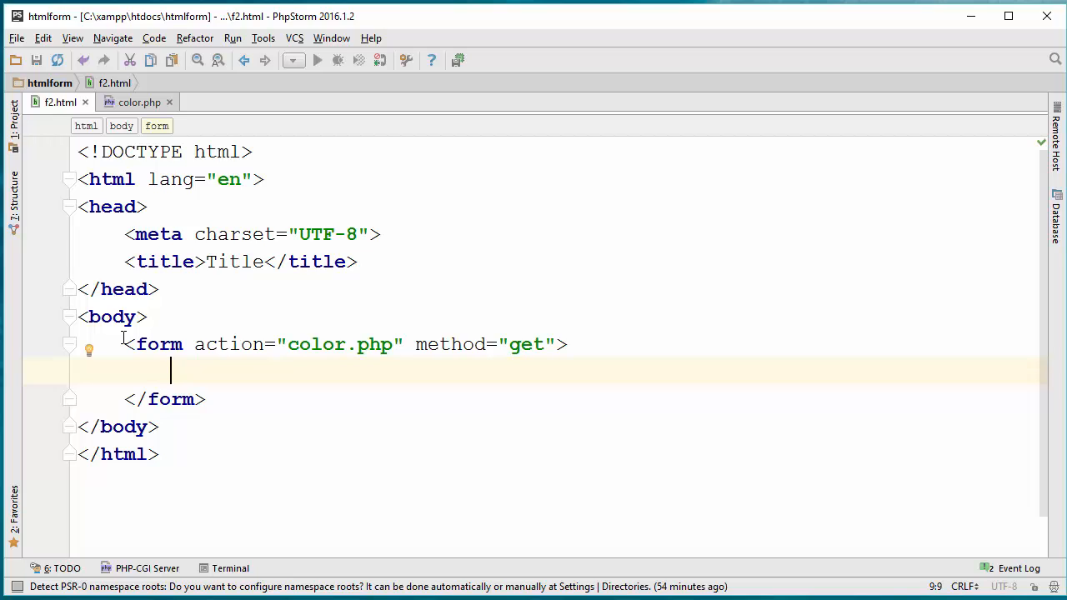
- Add <input type="text" name="color"> inside the form
text(<input type=")
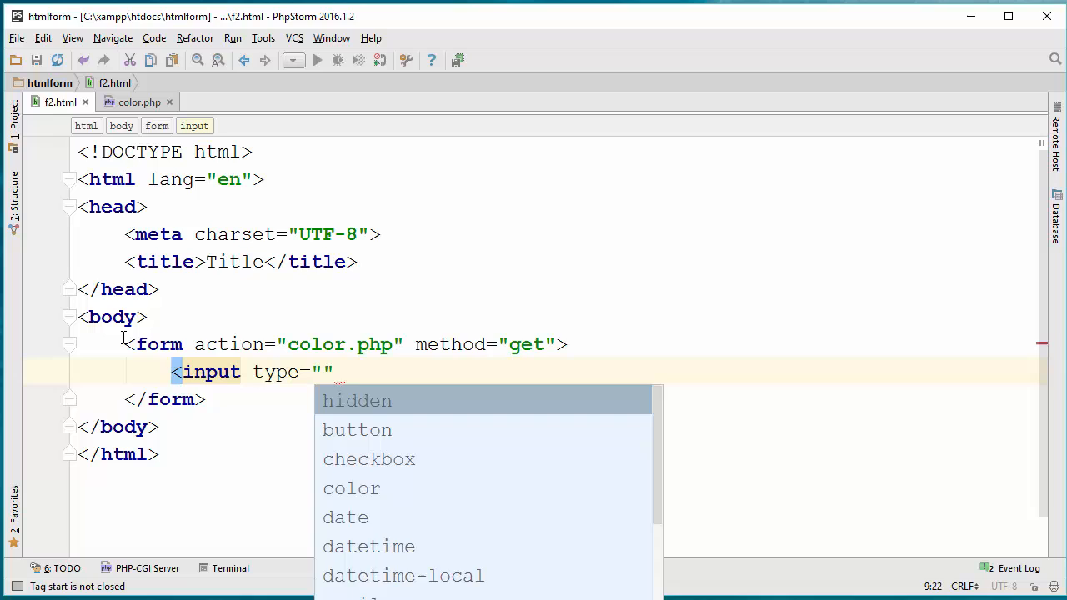
text(text)
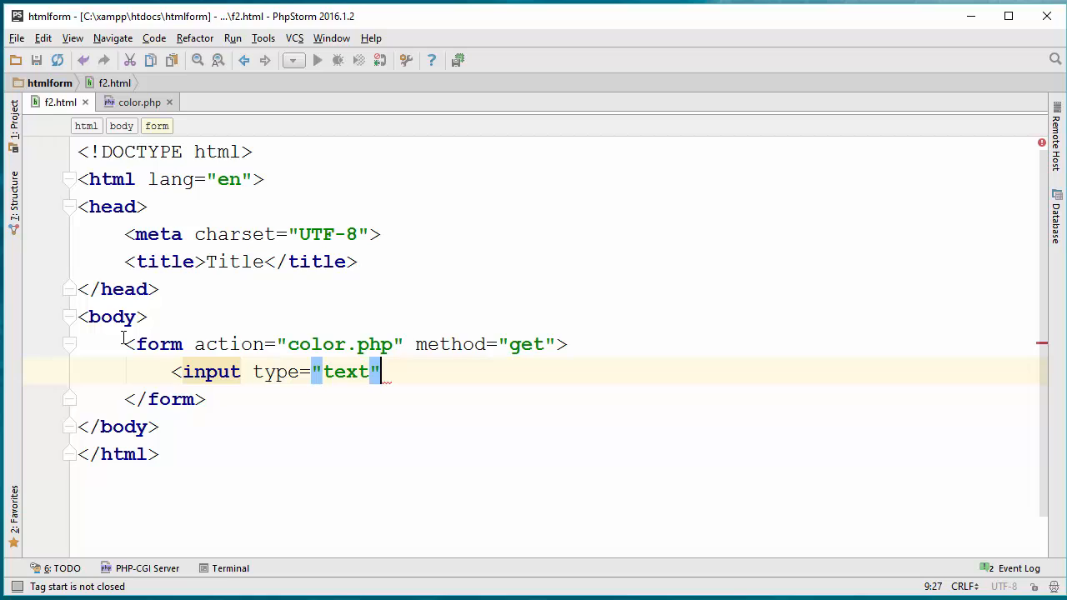
text(name=")
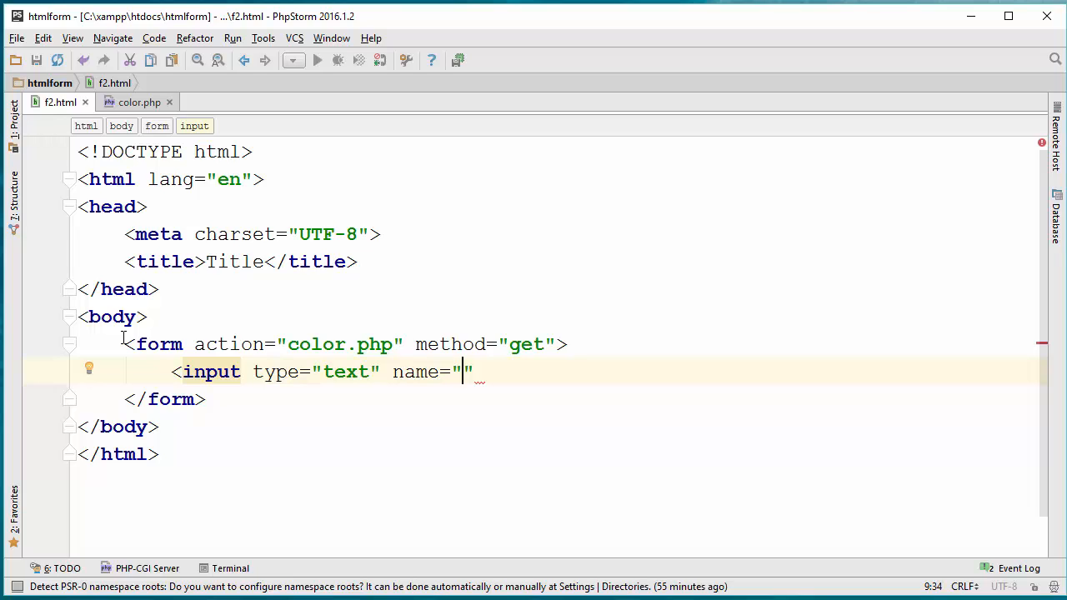
text(color)
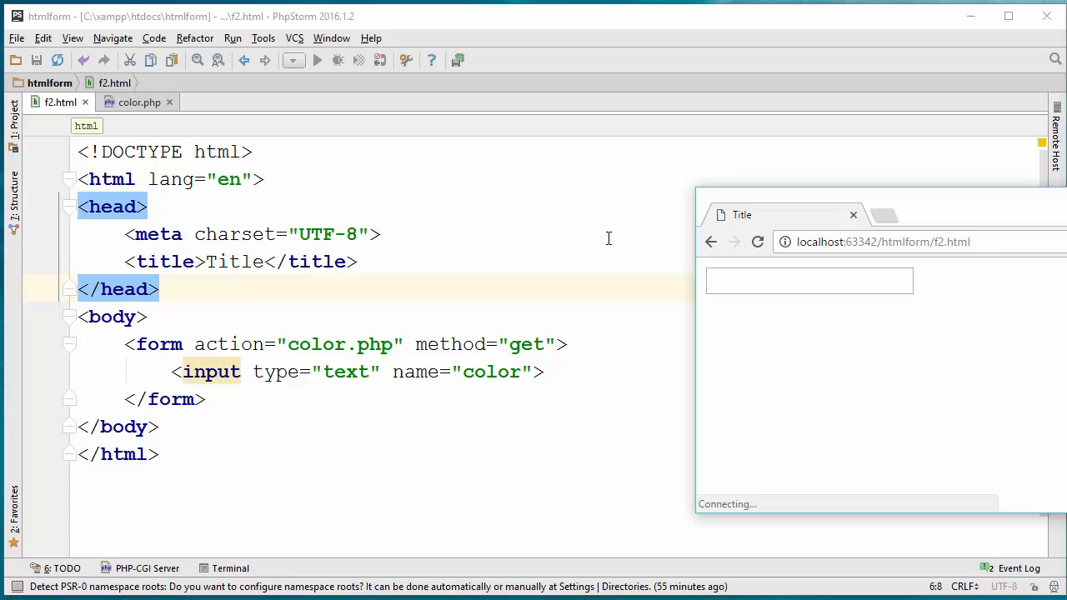
- Submit 'sdfsdfsdfs' through the color field, then return to the f2.html code
text(sdfsdfsdfs)
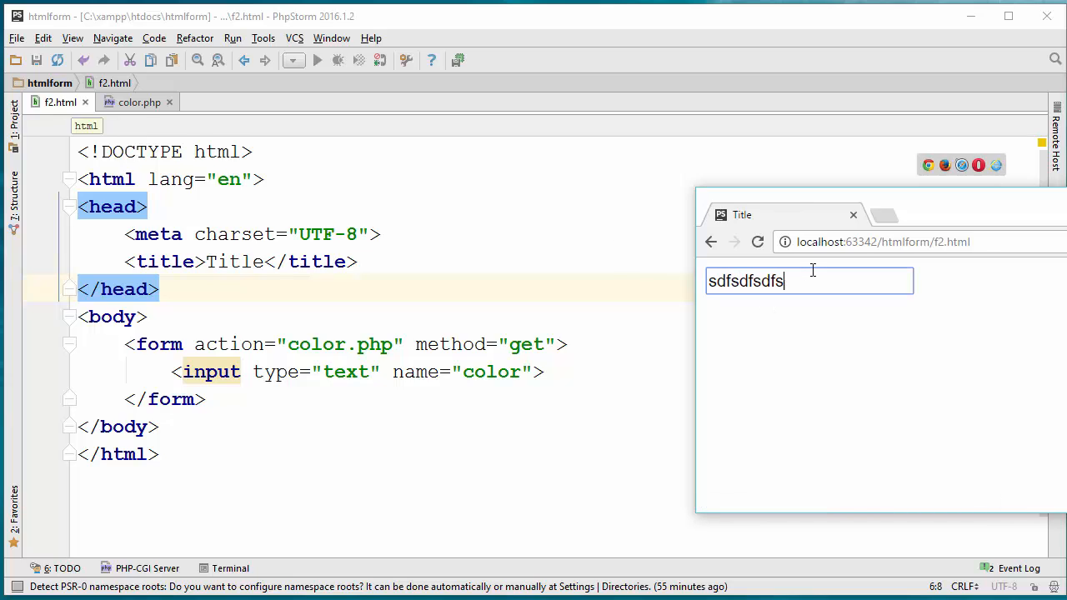
text(dfsf)
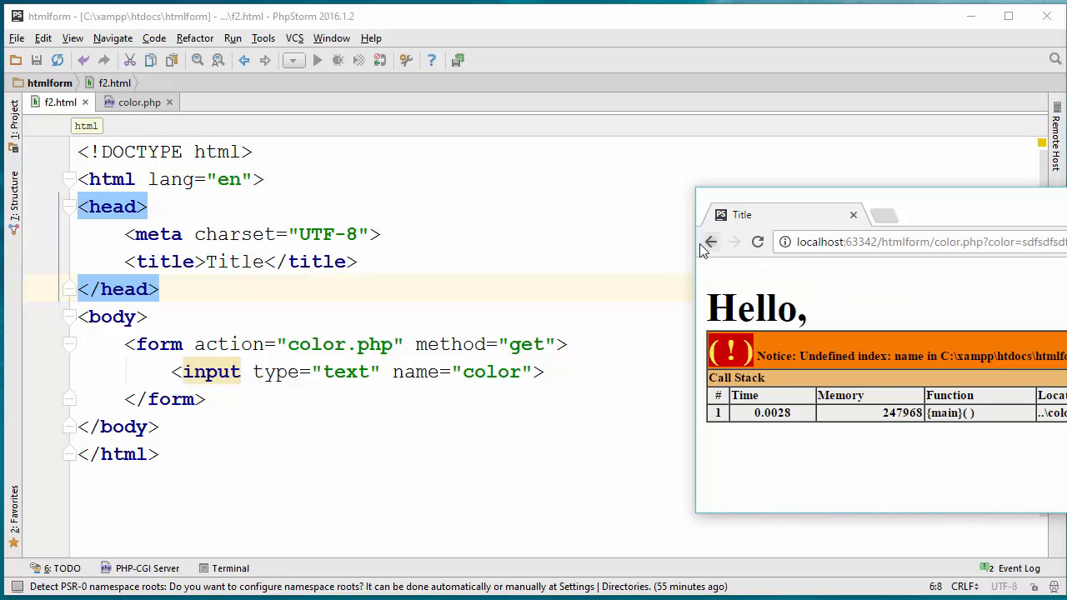
click(710, 241)
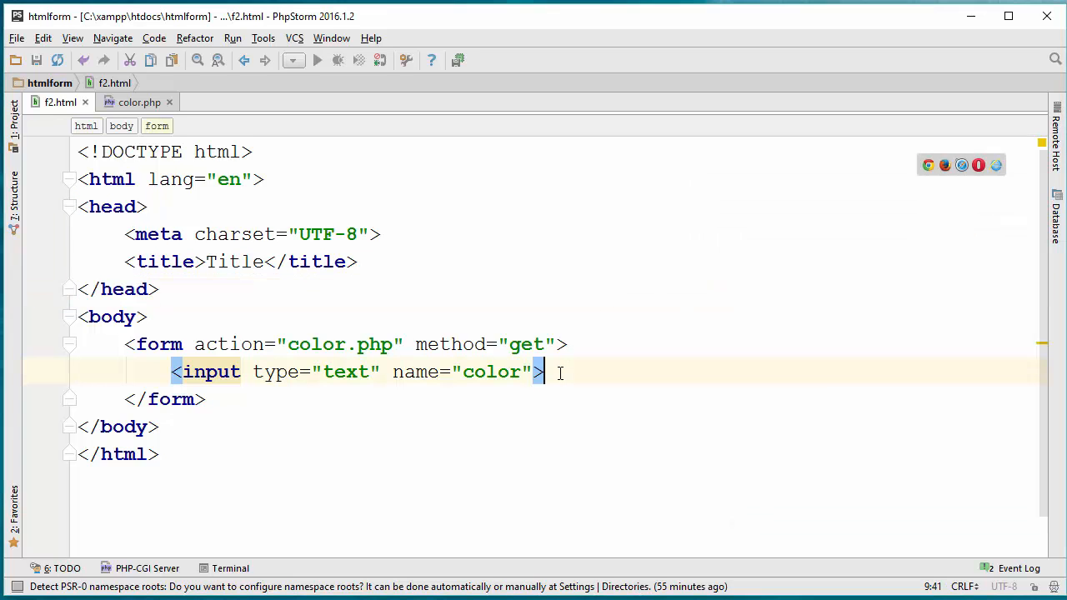
- Add a submit input and a second text input named 'name', previewing the form
key(enter)
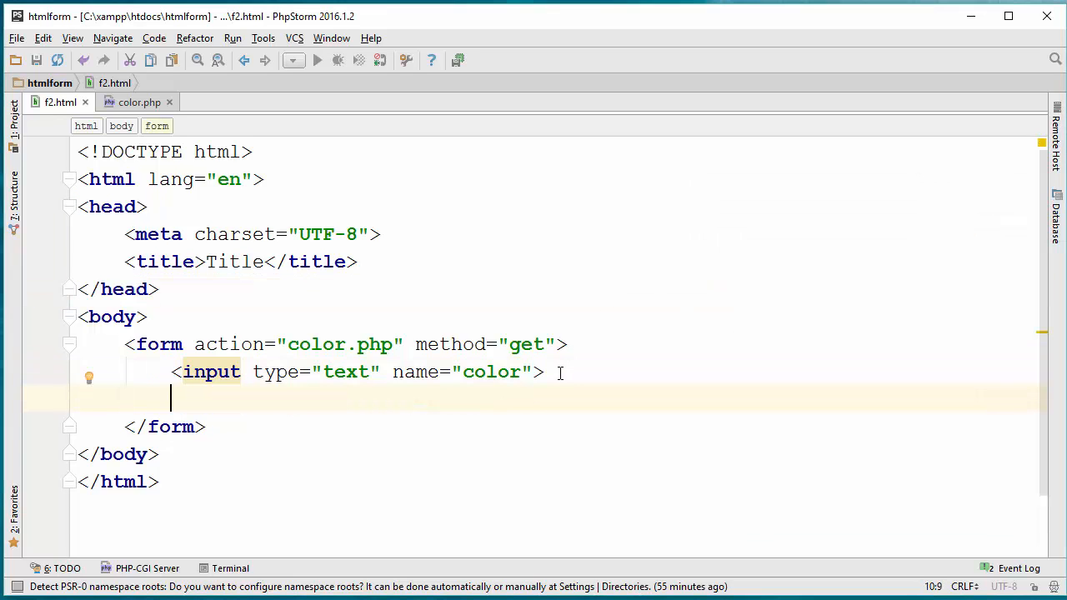
text(<input type)
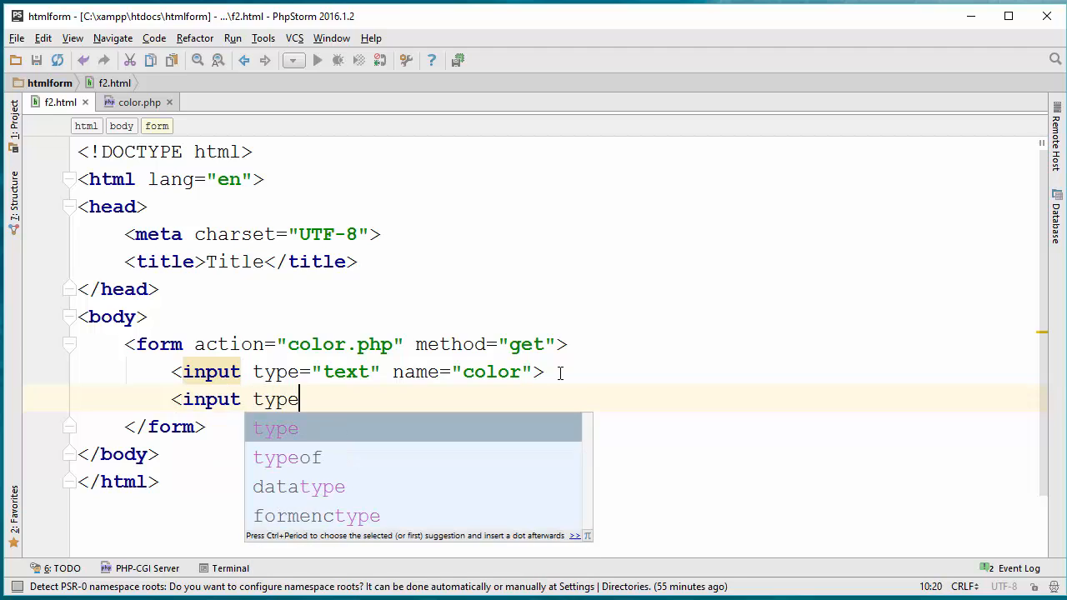
text(=")
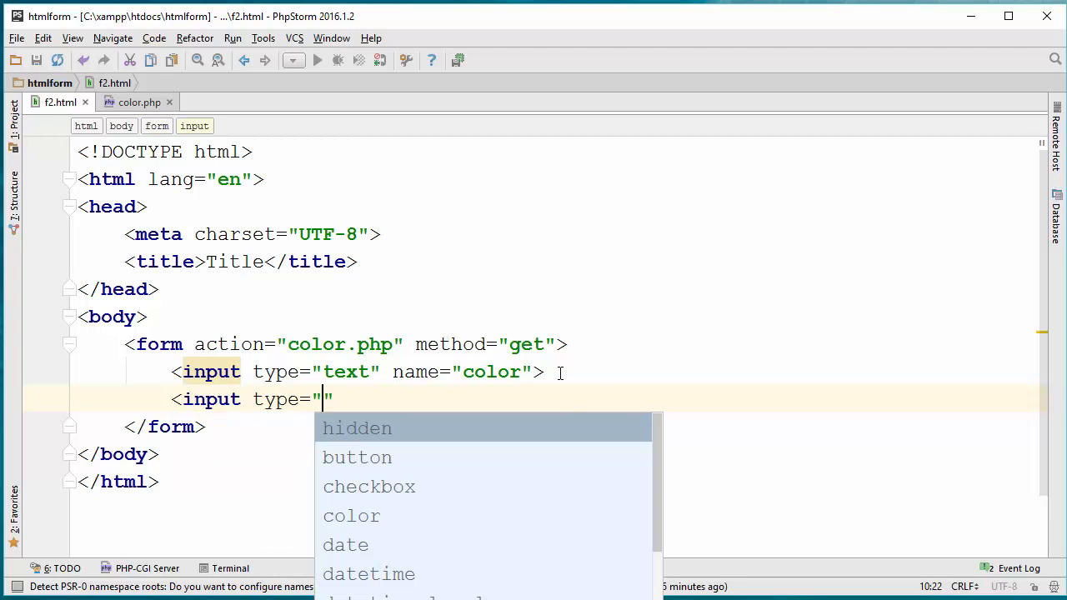
text(sub)
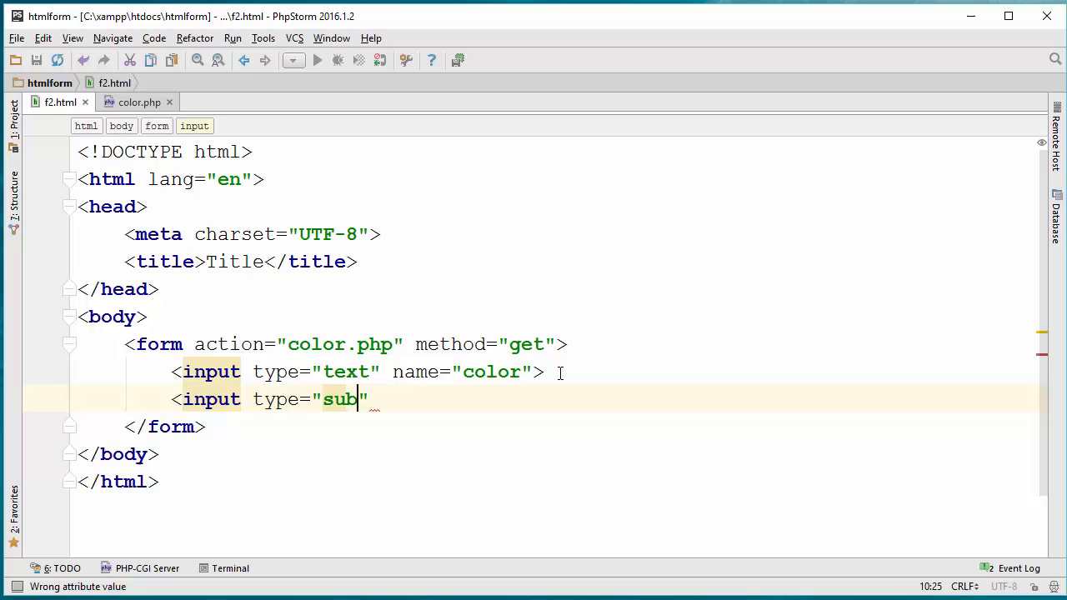
text(mit>)
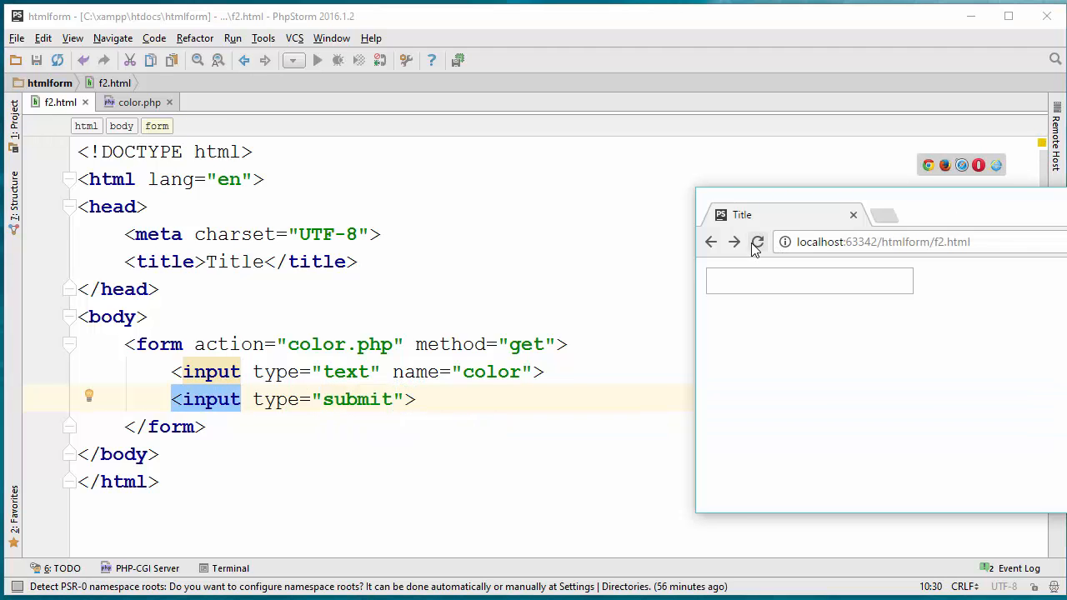
click(757, 242)
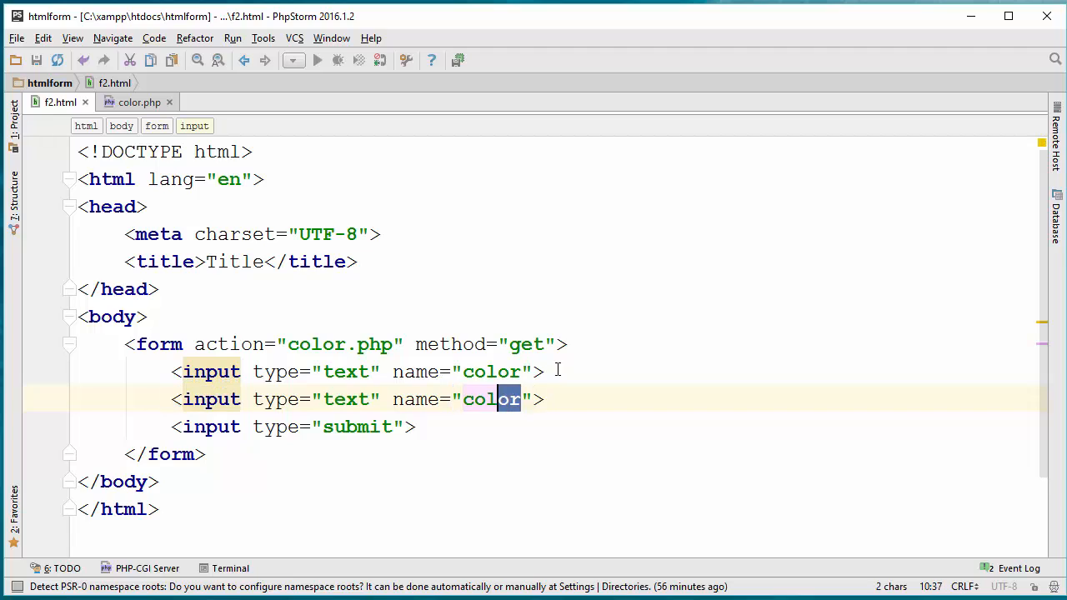
text(name)
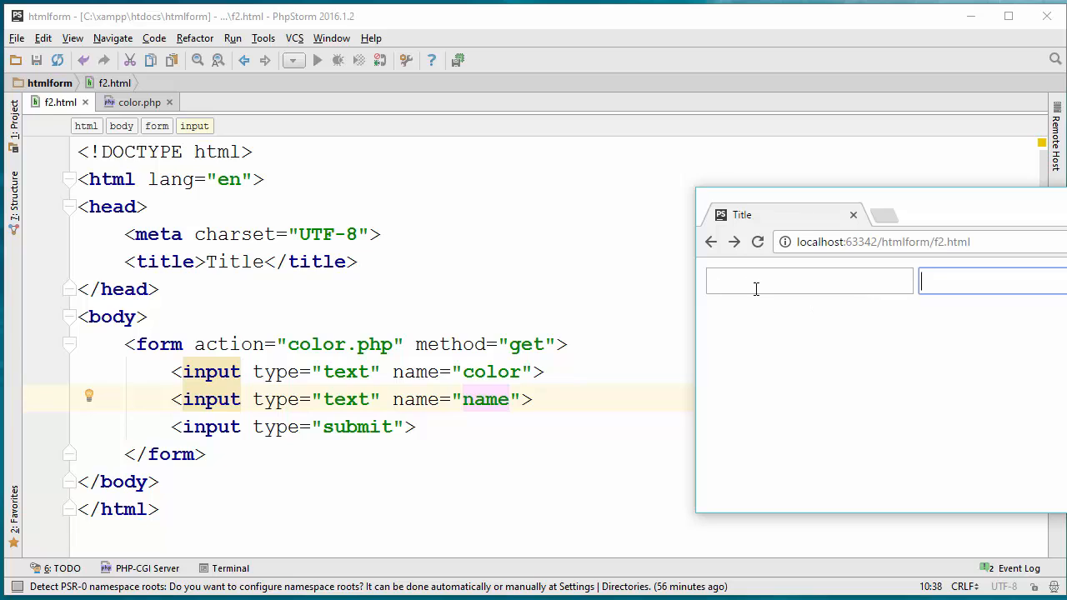
mouse_move(791, 281)
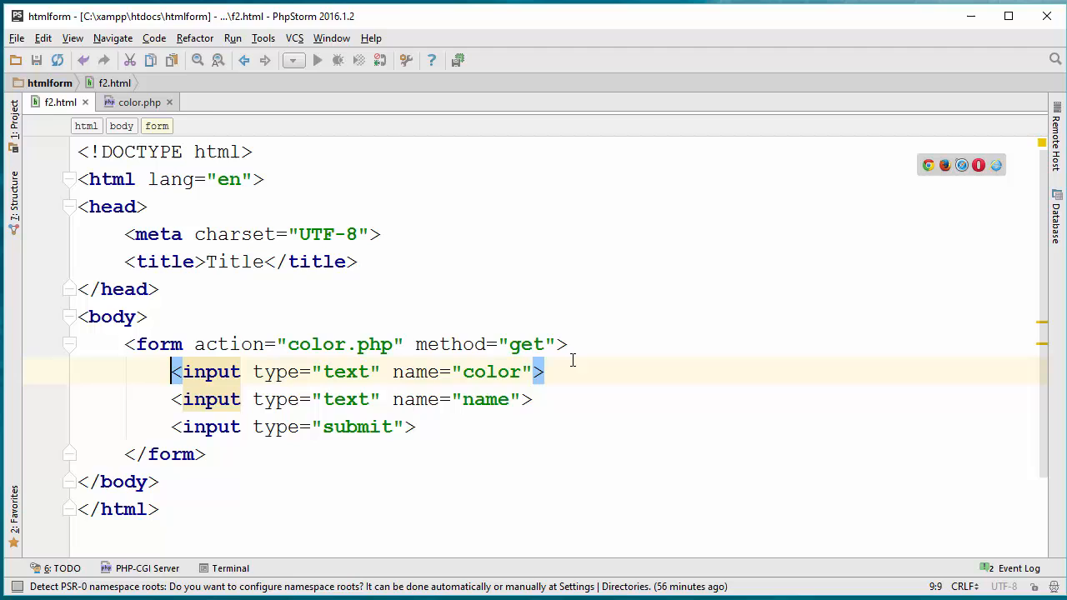
- Add the 'Color:' label text before the first input and preview the form
text(Color:")
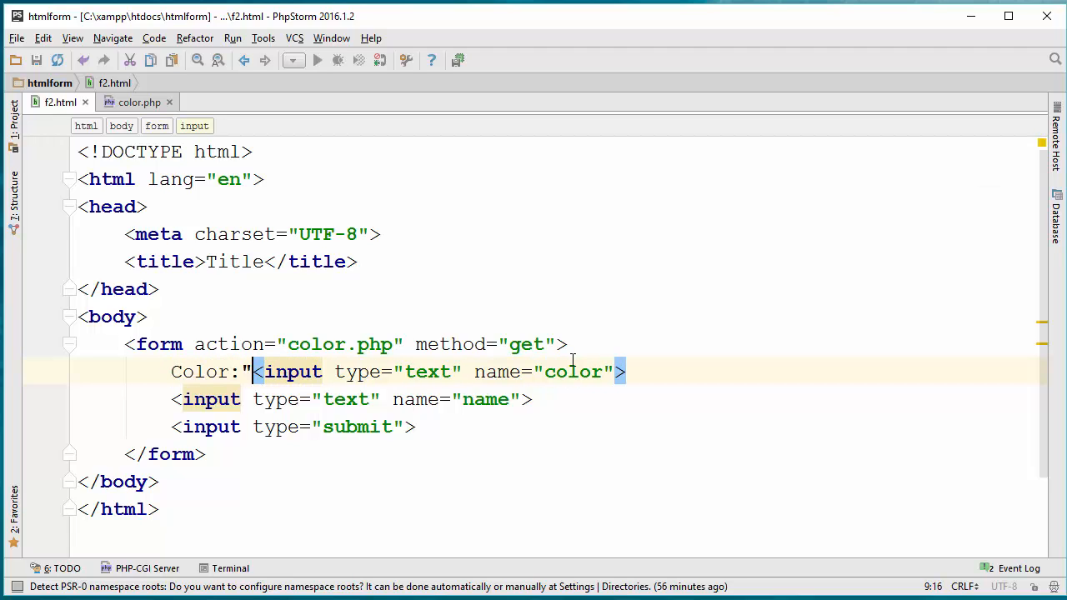
click(317, 60)
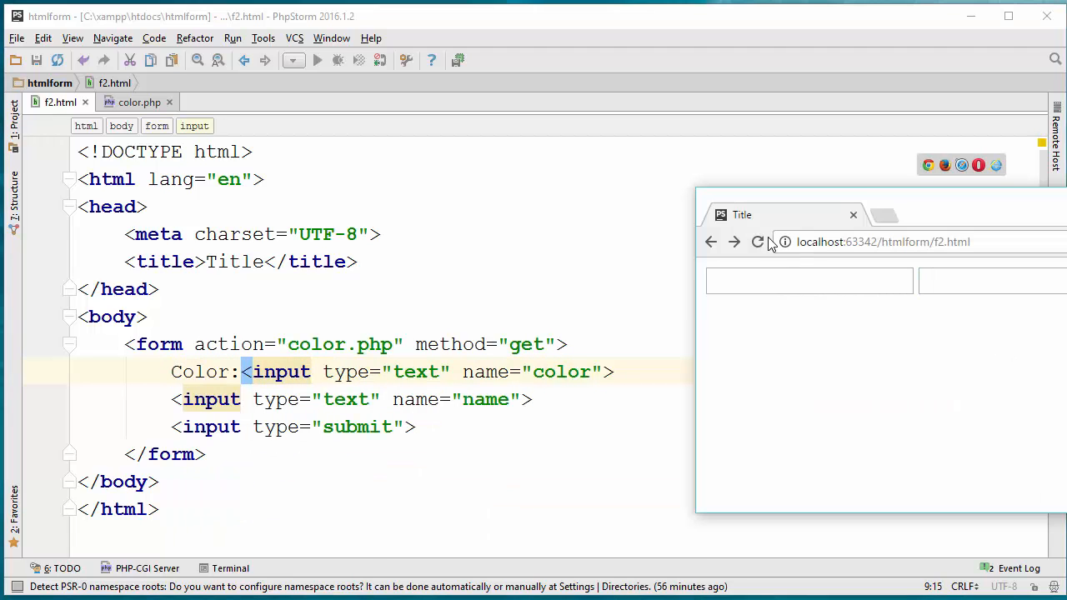
click(757, 242)
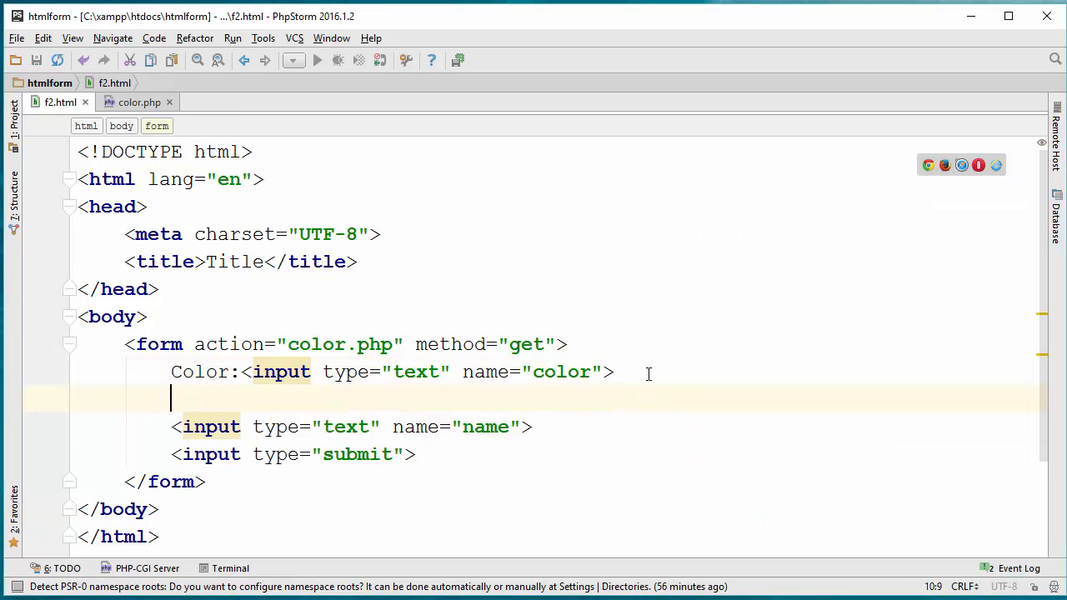
- Add <label for="name">Name</label> and give the name input id="name"
text(<label)
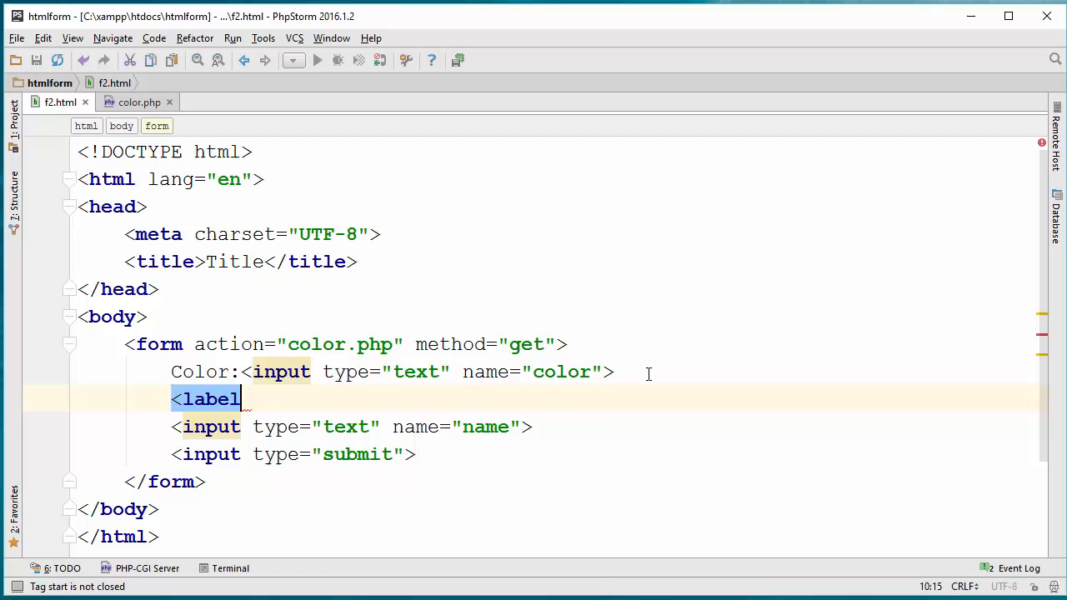
text(for=")
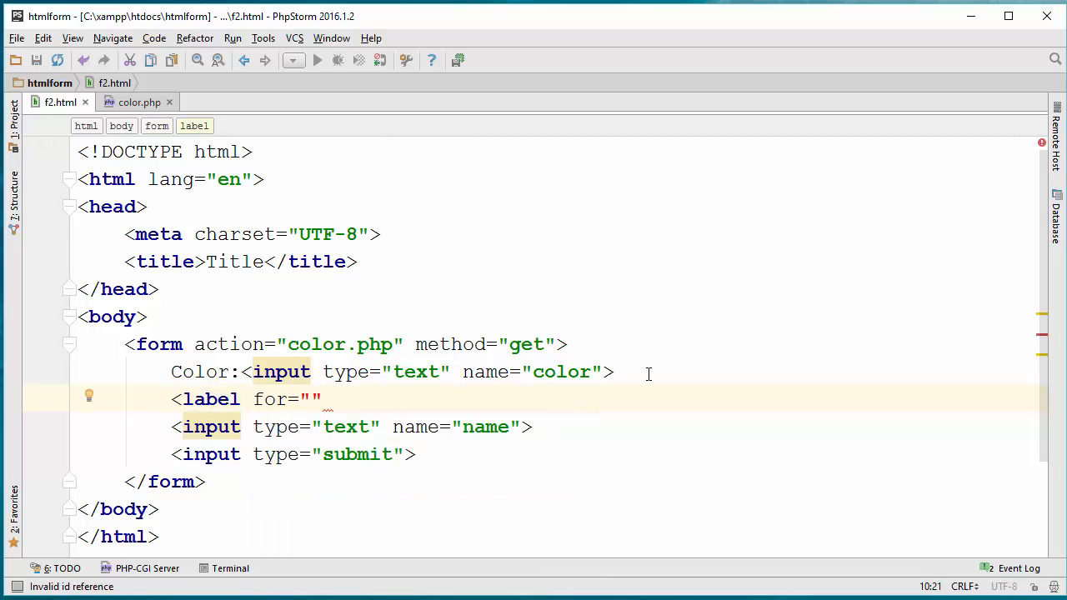
text(name)
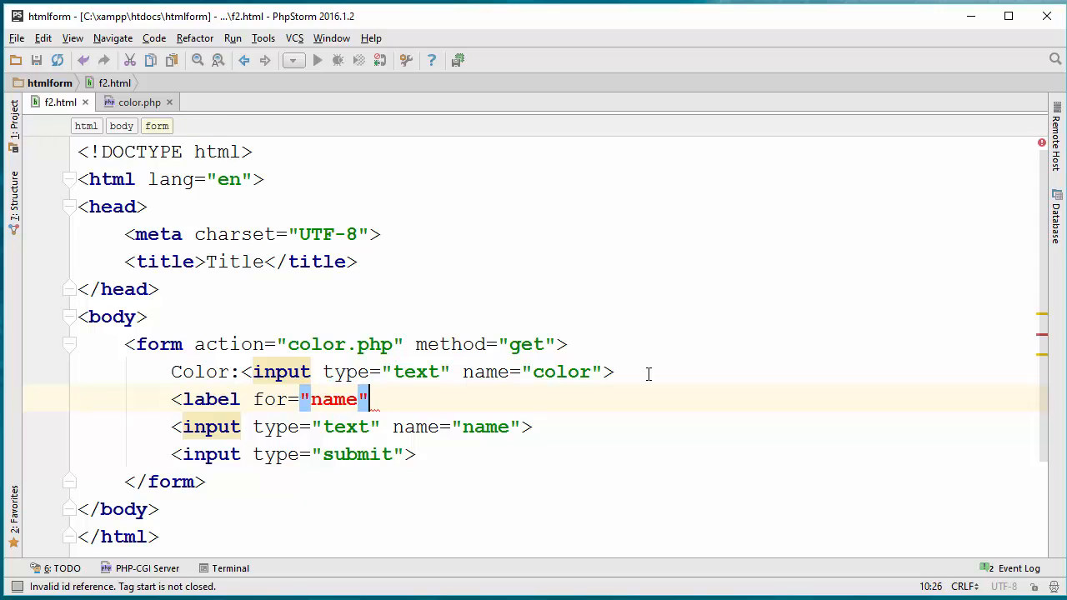
text(>Name</label>)
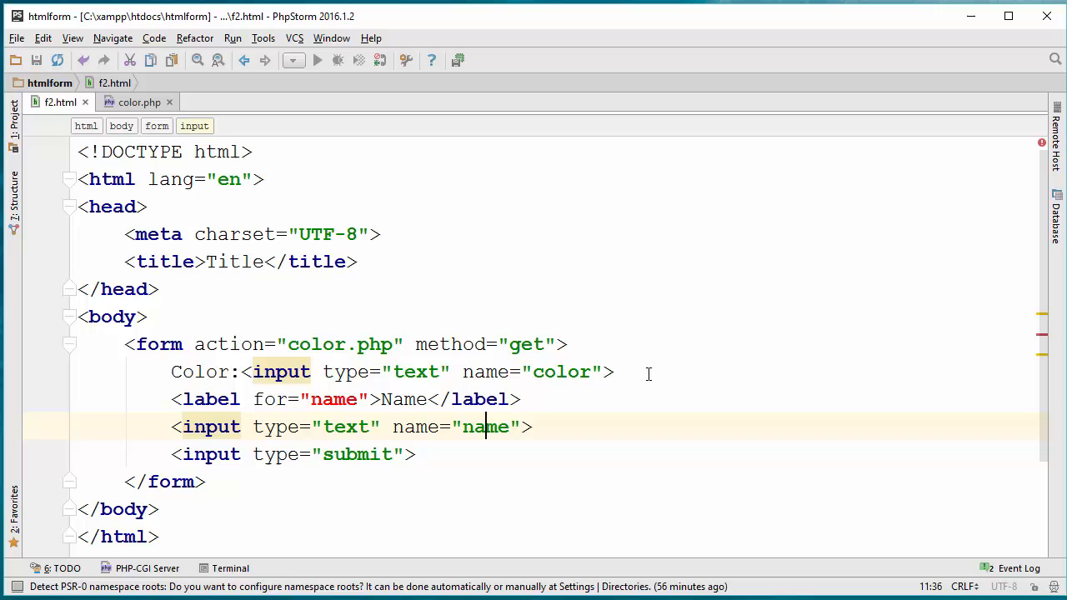
text(id="name)
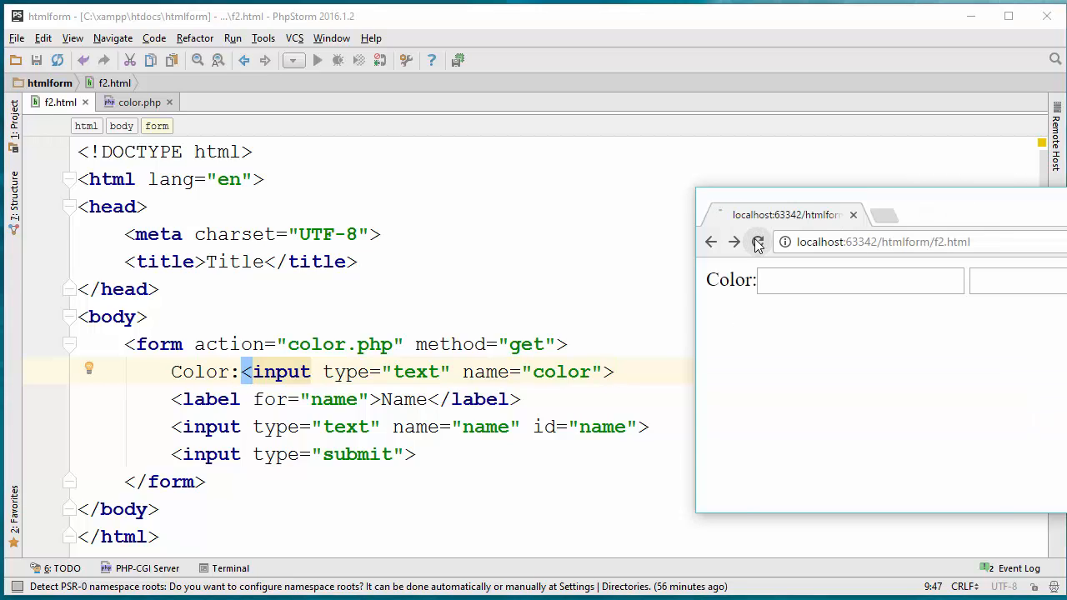
- Reload the preview and submit red and John for a red 'Hello, John' page
click(757, 242)
text(:)
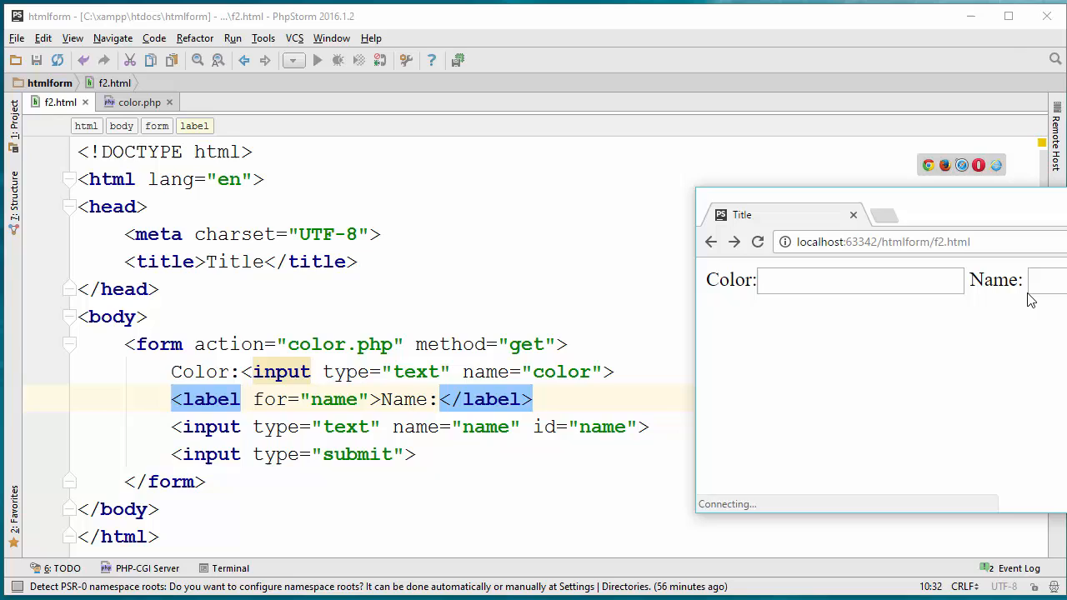
text(red)
text(J)
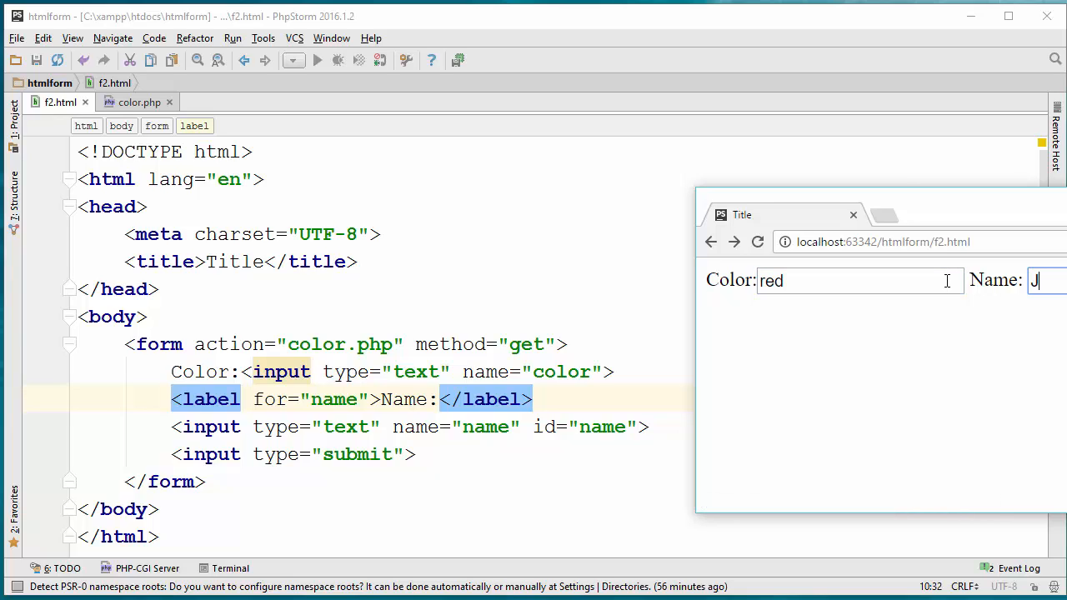
text(ohn)
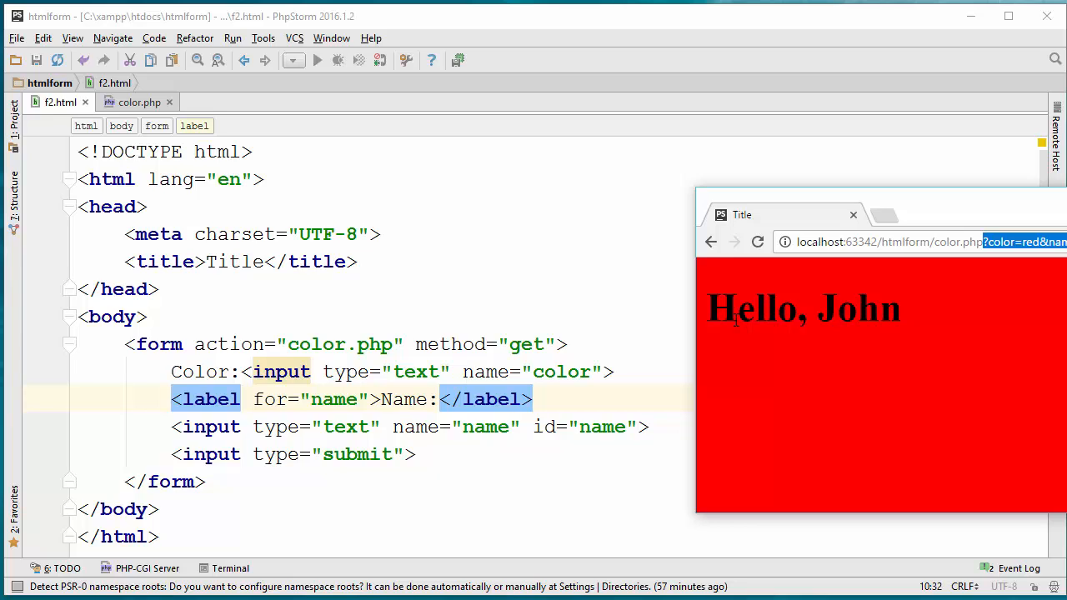
click(711, 242)
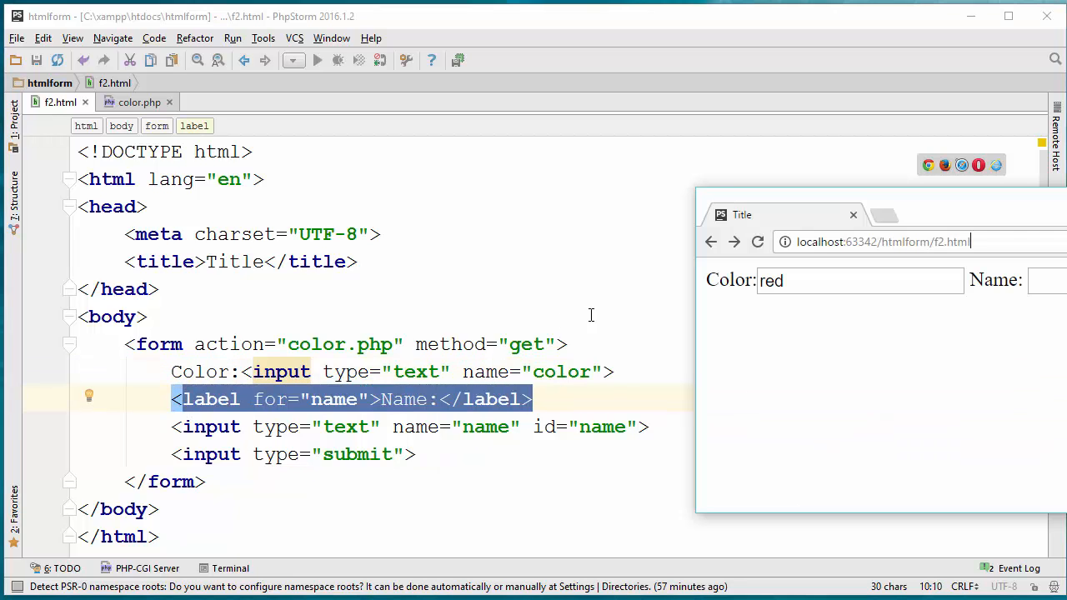
- Click the Name label to confirm it focuses the name field
double_click(728, 280)
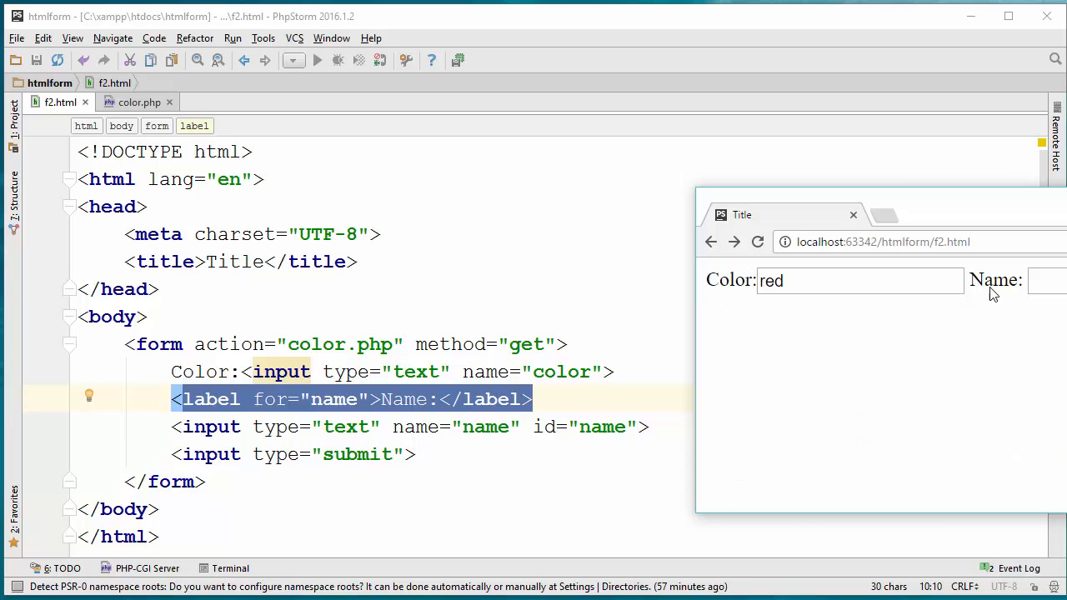
click(1047, 280)
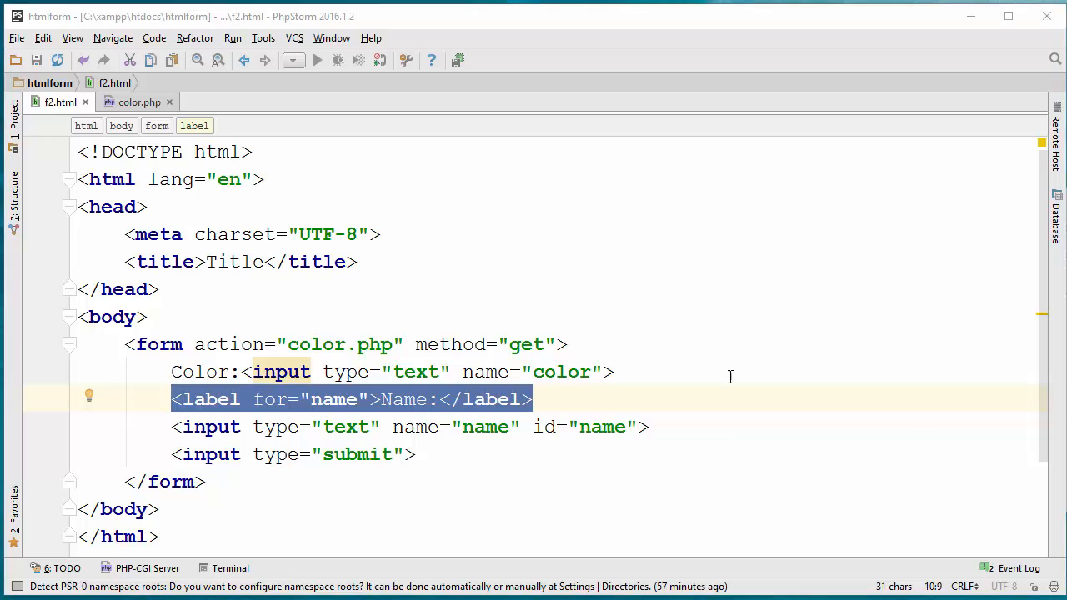
mouse_move(490, 355)
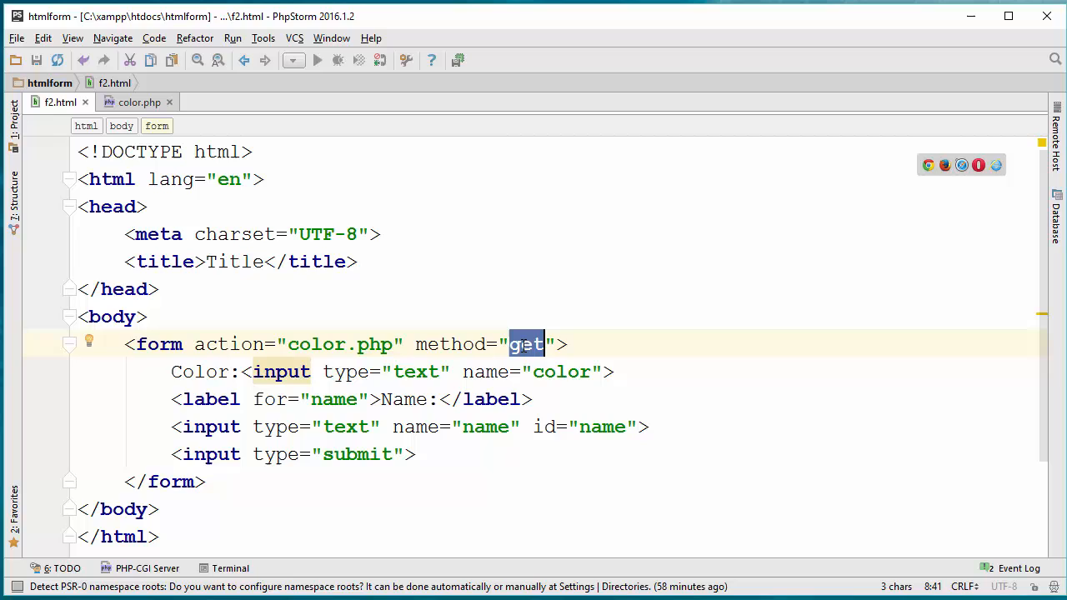
- Change the form method to post and resubmit red with the name Mery
text(post)
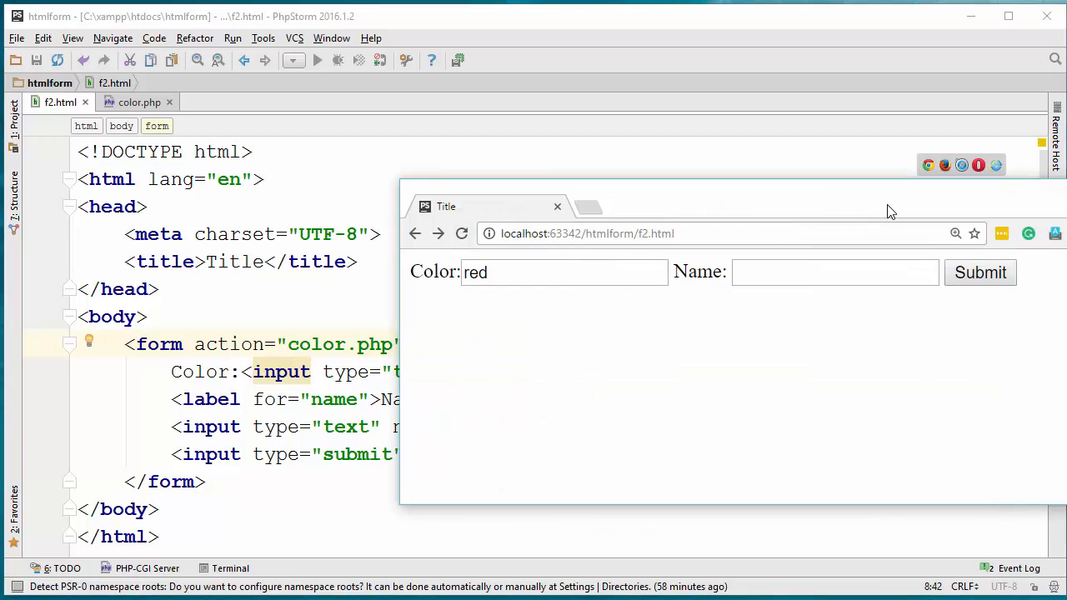
click(834, 272)
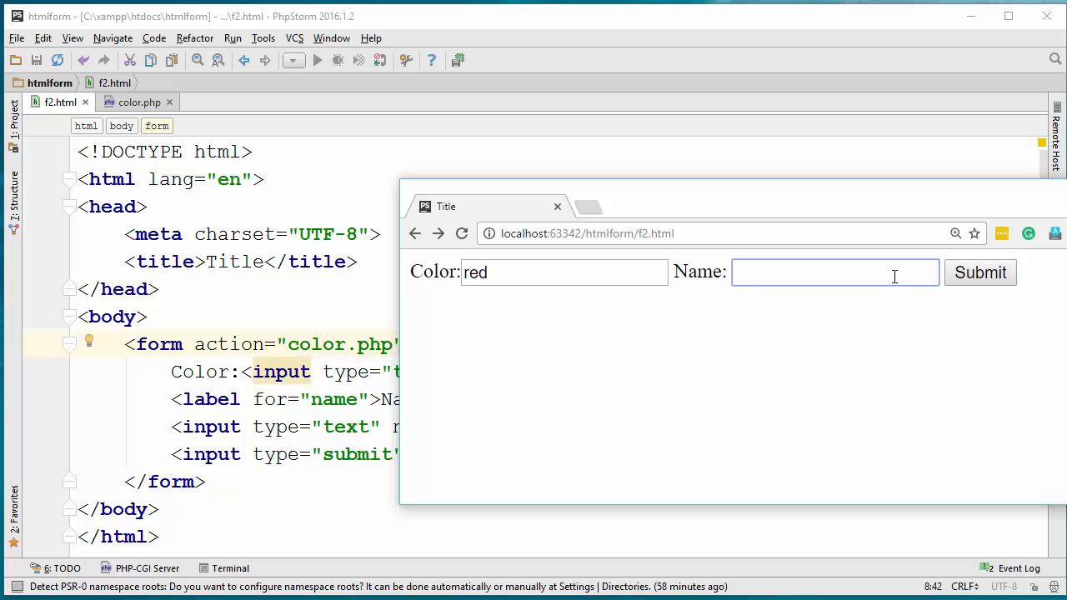
click(980, 272)
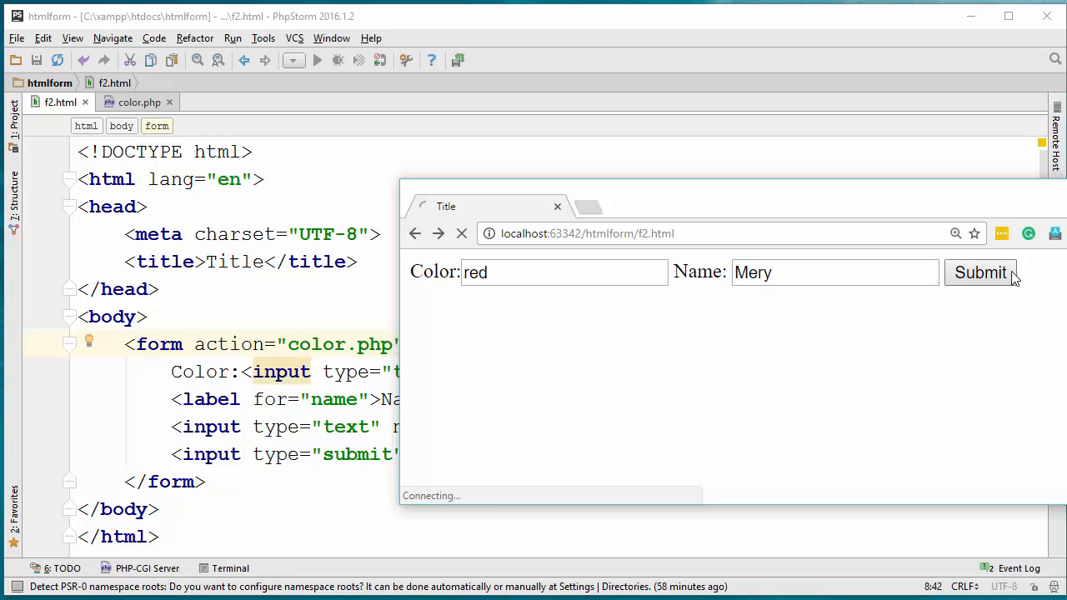
click(980, 272)
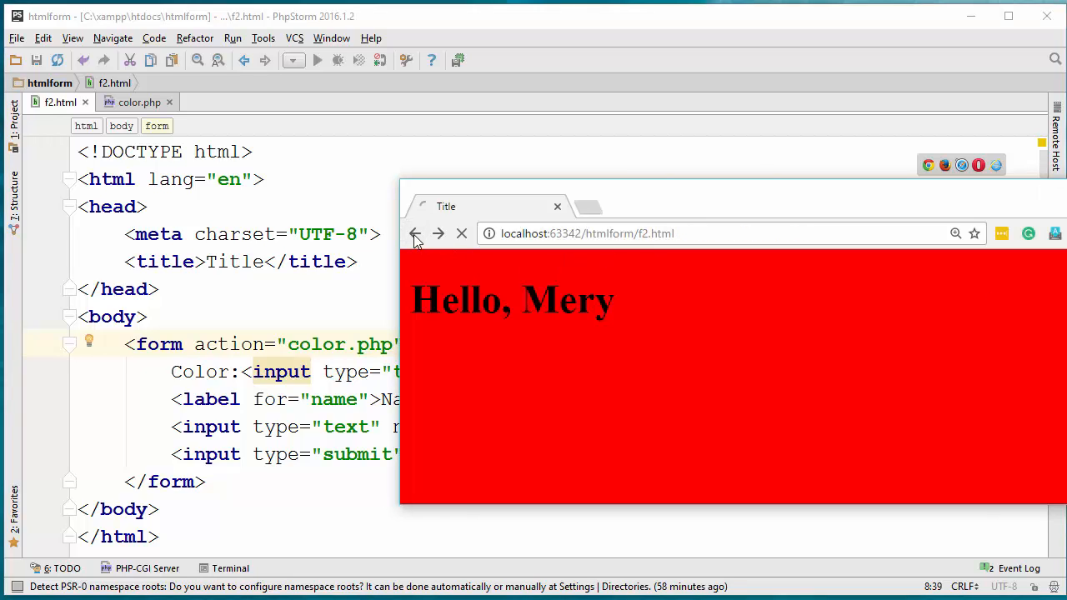
- Submit blue and Jack, inspect the undefined-name notice, and reload color.php
click(415, 233)
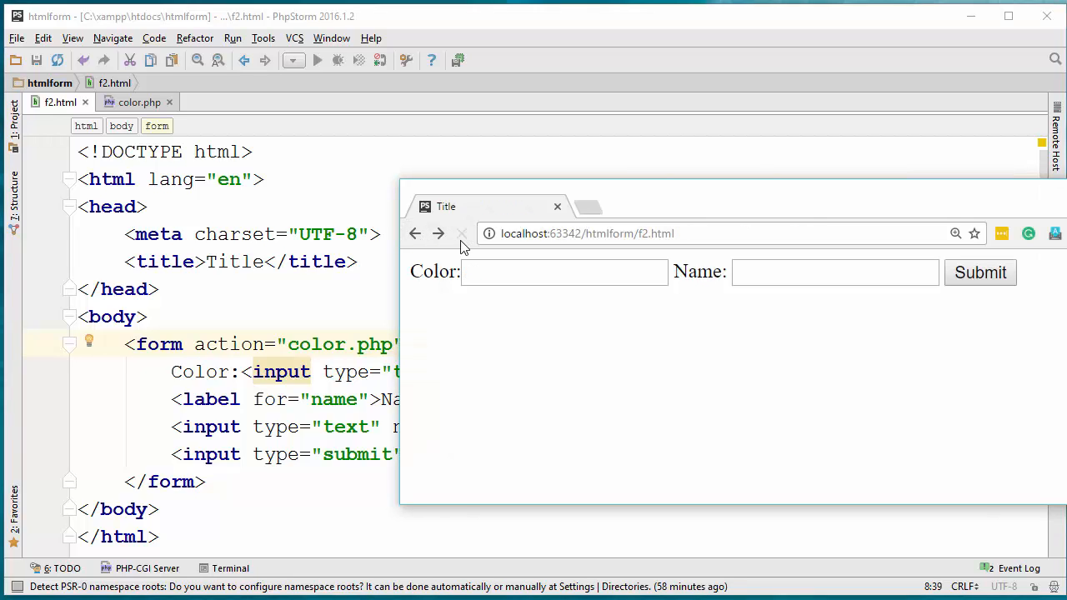
text(blue)
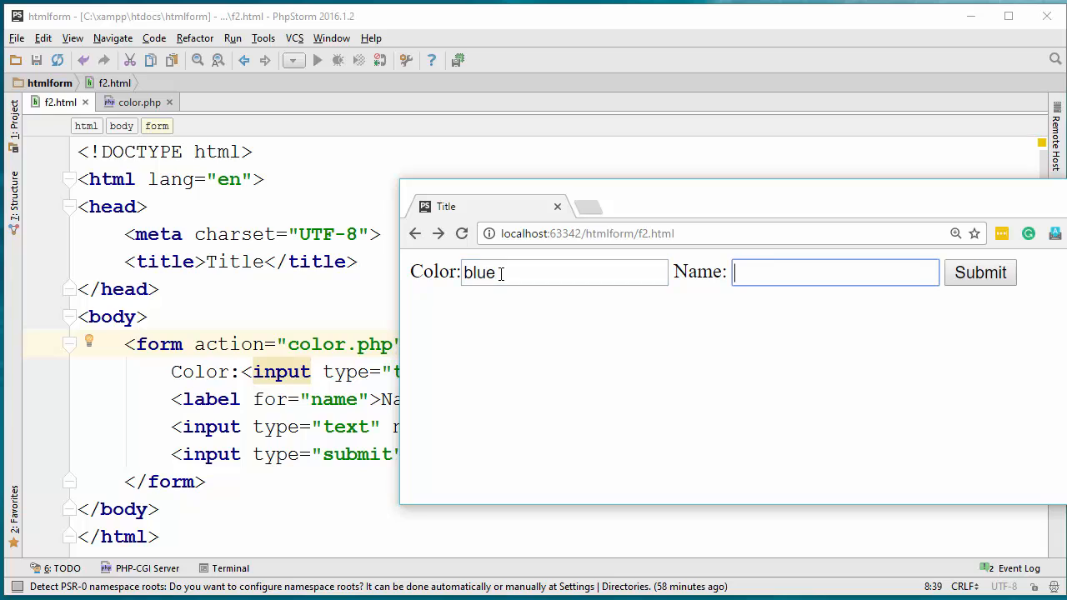
text(Jack)
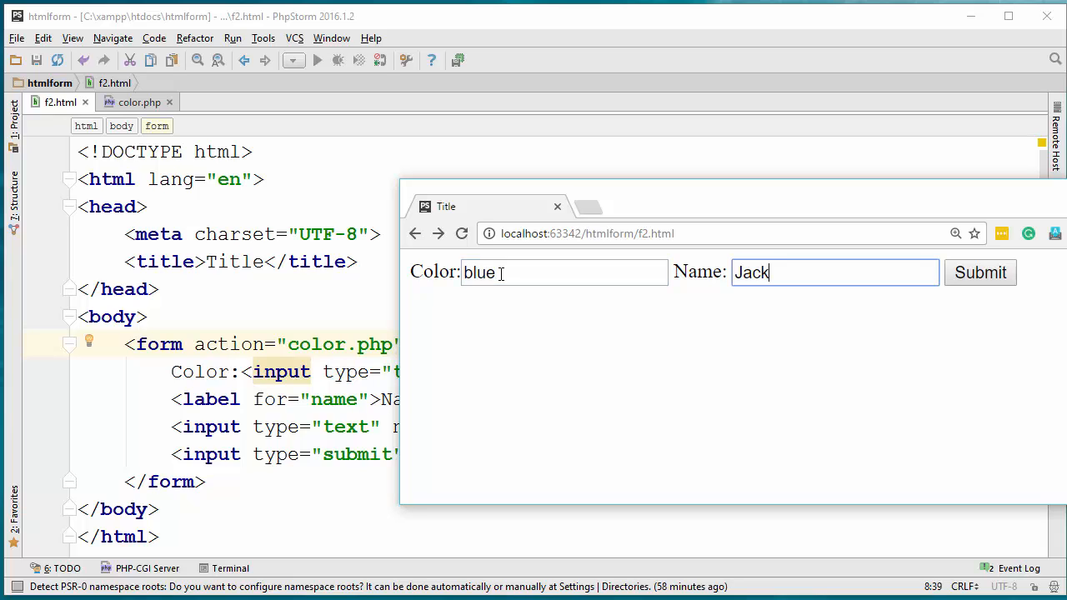
click(981, 273)
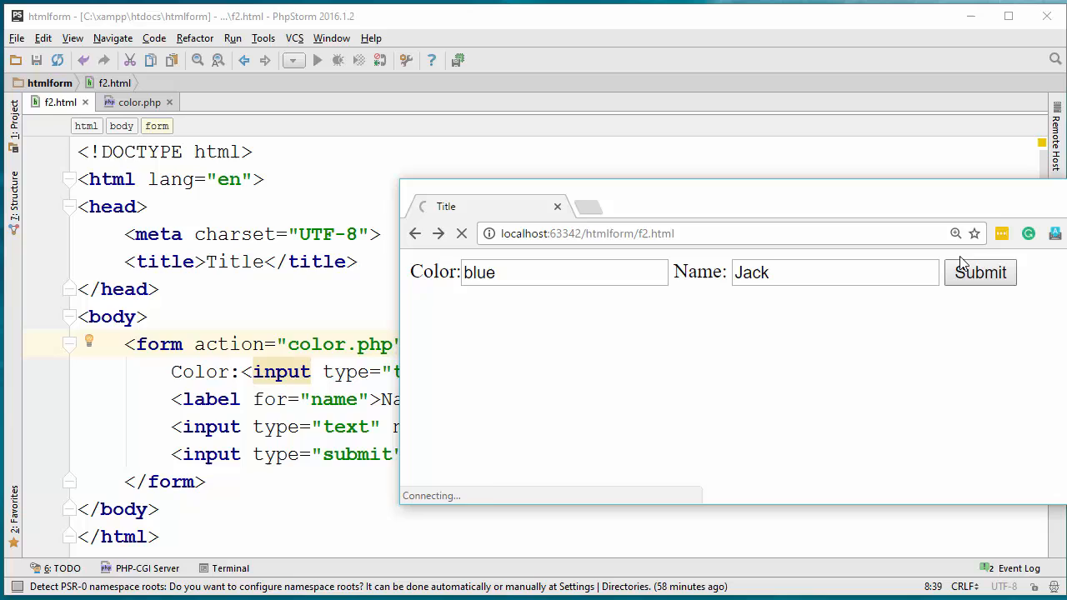
click(980, 272)
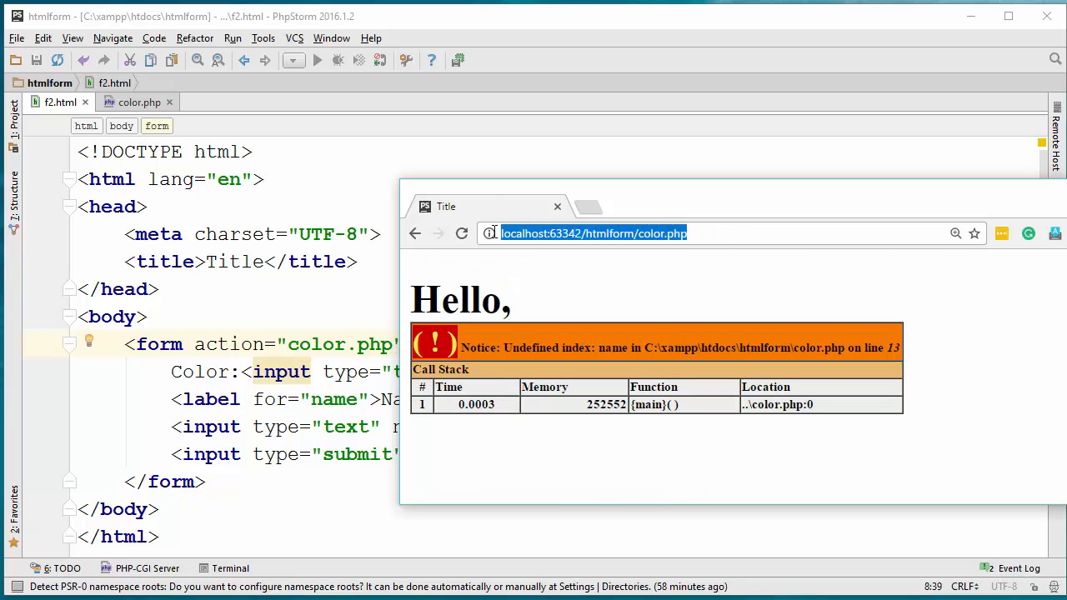
mouse_move(606, 300)
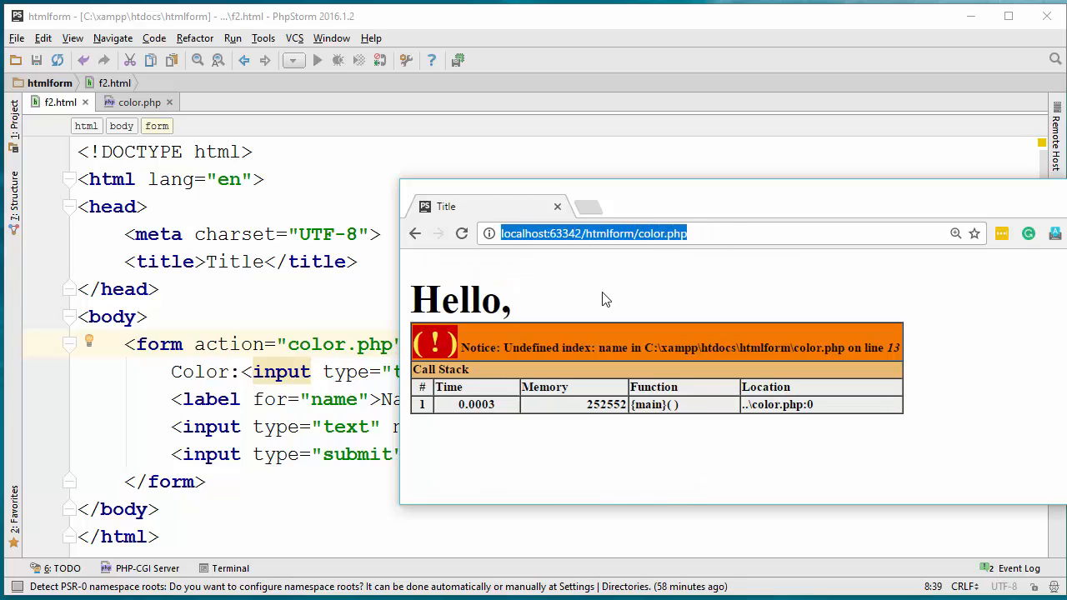
click(707, 234)
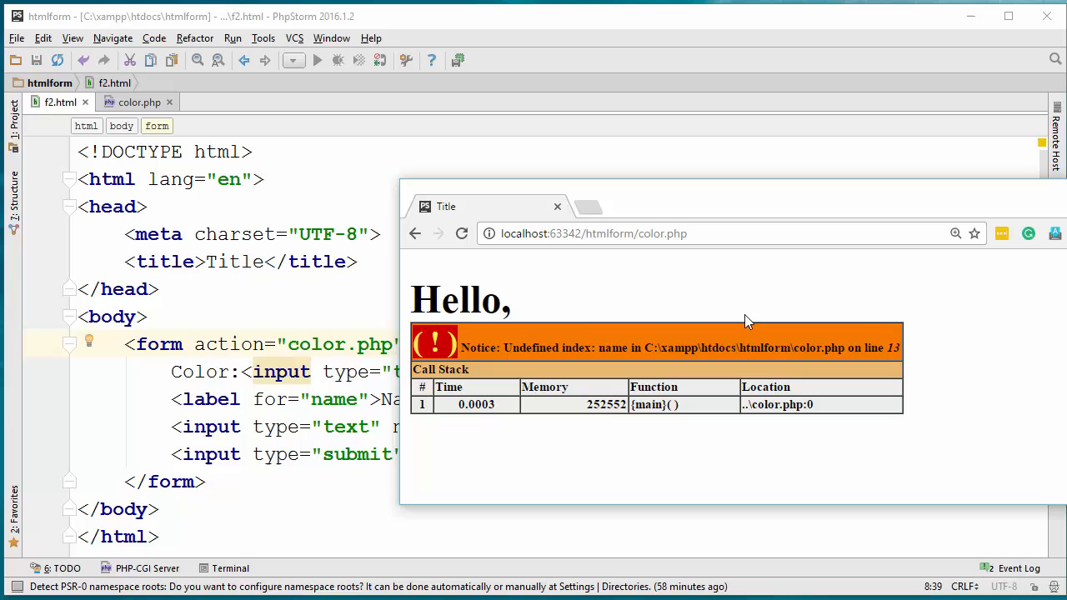
mouse_move(608, 419)
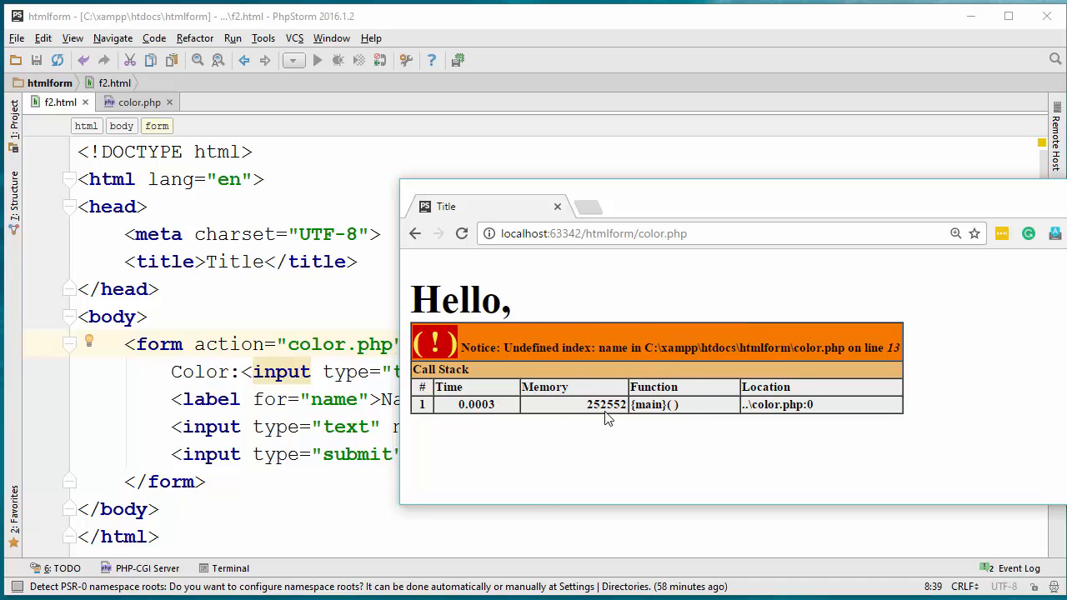
mouse_move(477, 342)
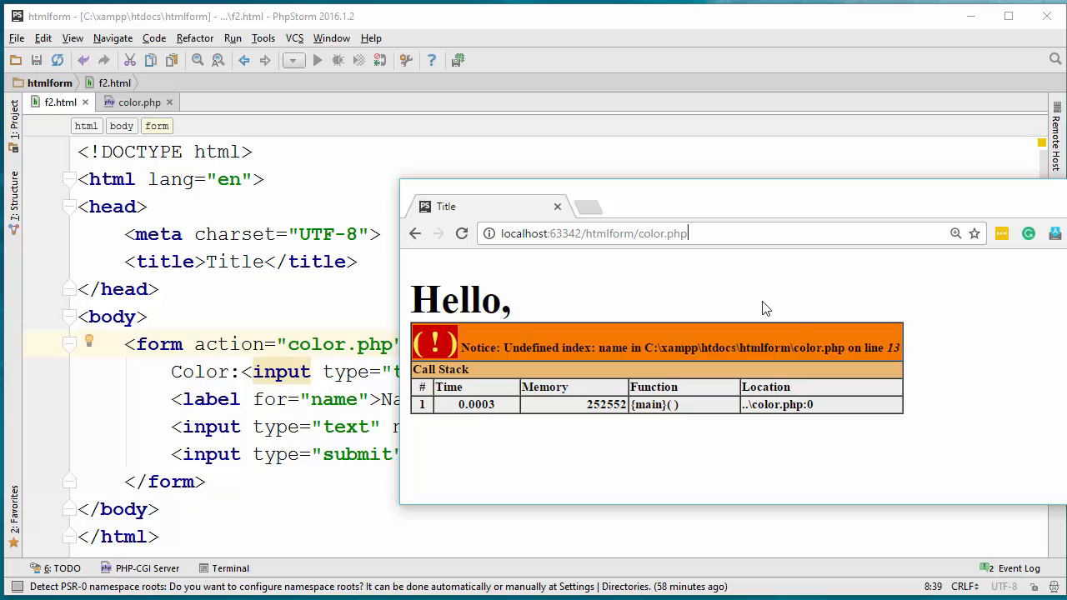
click(461, 233)
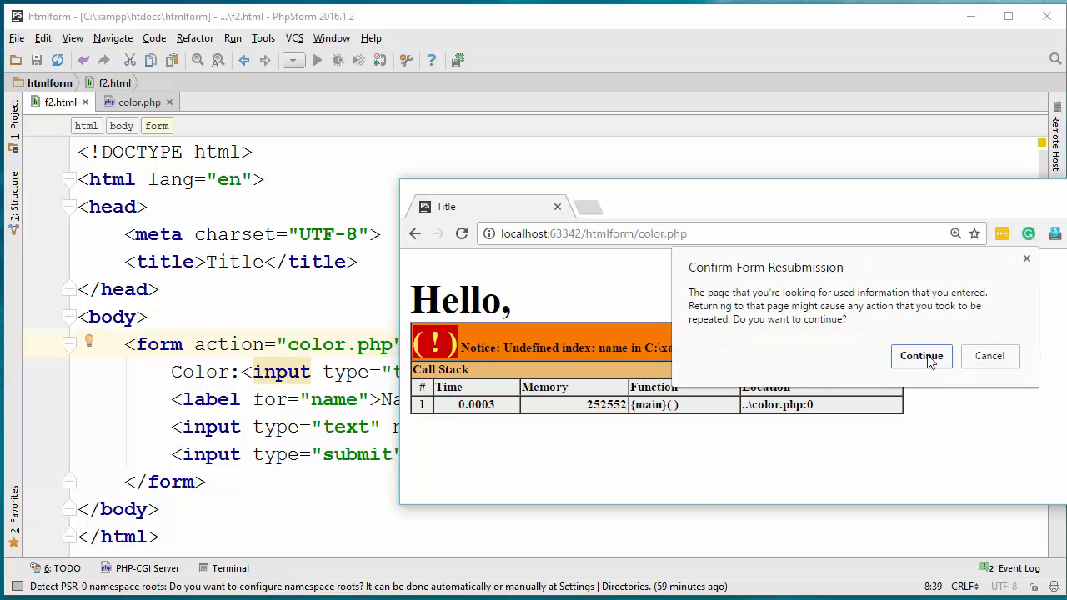
- Confirm resubmission, go back to the f2.html form, and open color.php for editing
click(921, 356)
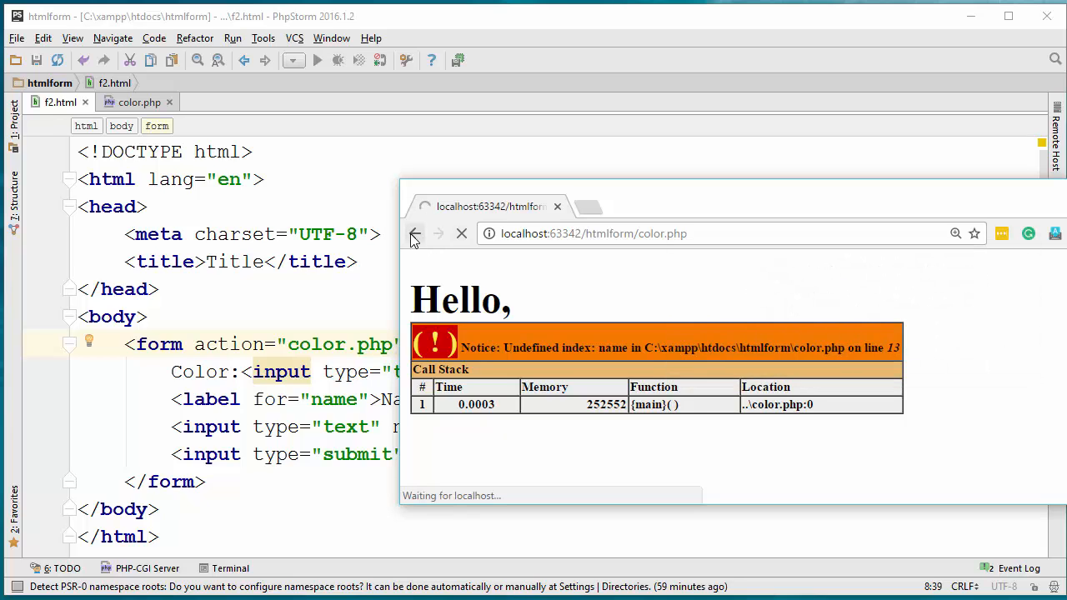
click(416, 233)
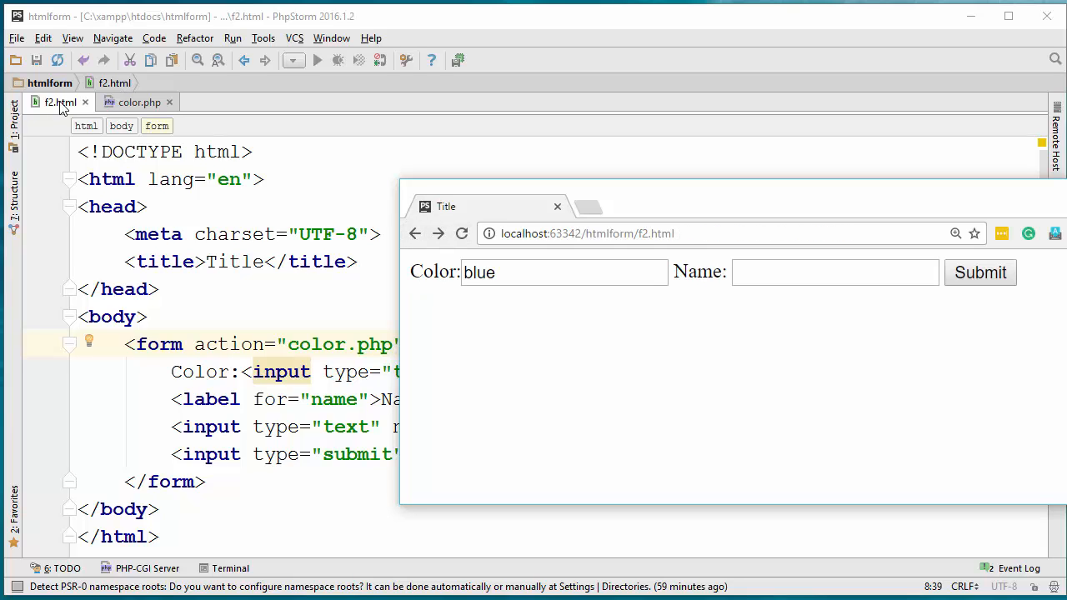
click(139, 102)
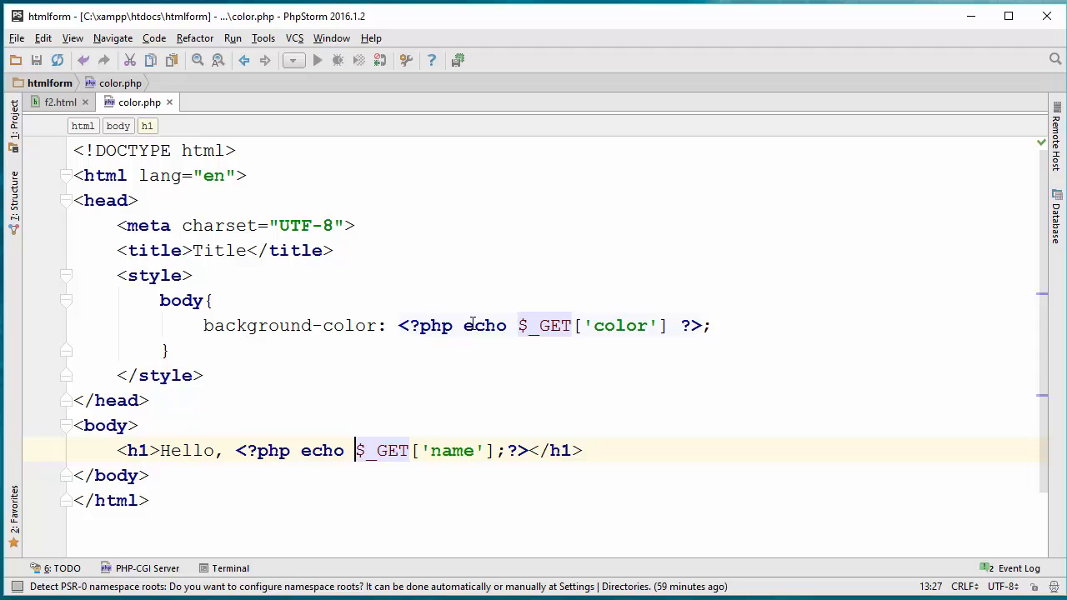
mouse_move(558, 325)
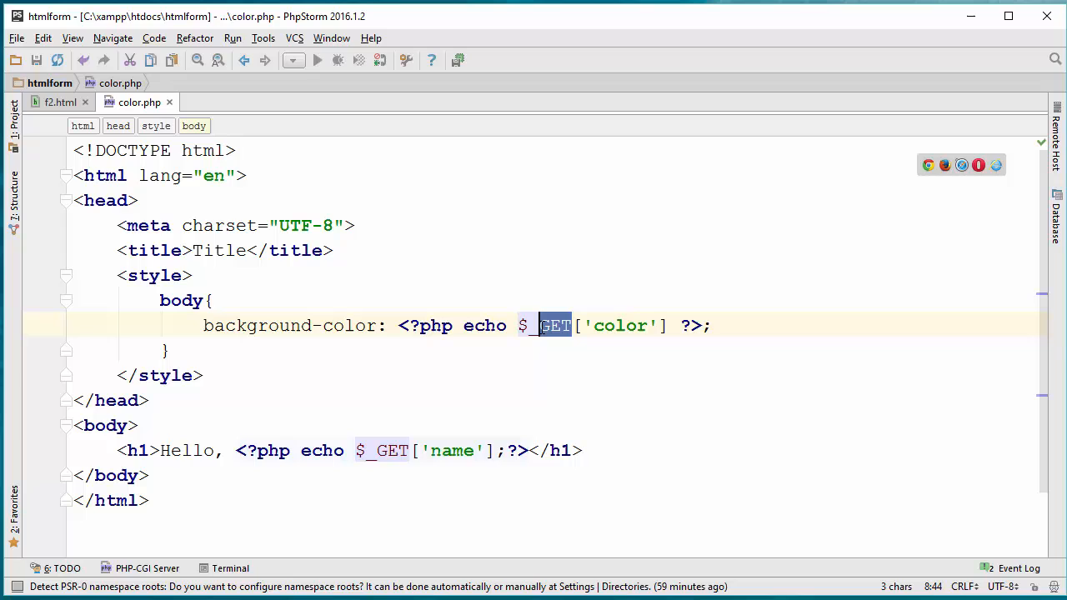
- Replace both $_GET references in color.php with $_POST
text(POST)
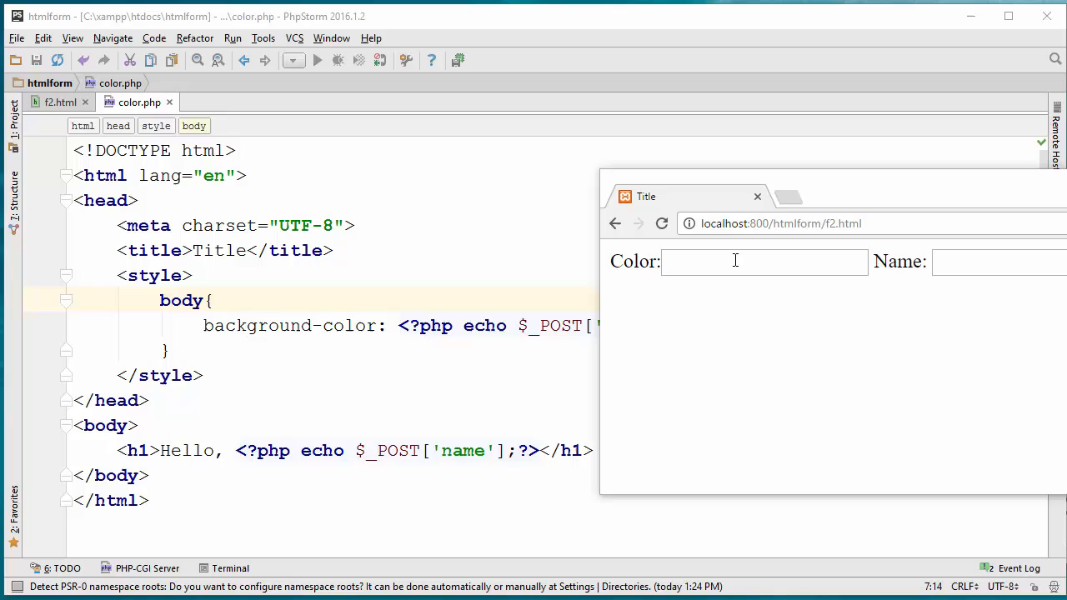
- Submit the form with colour Yellow and name John, then return to the f2.html source
text(Yellow)
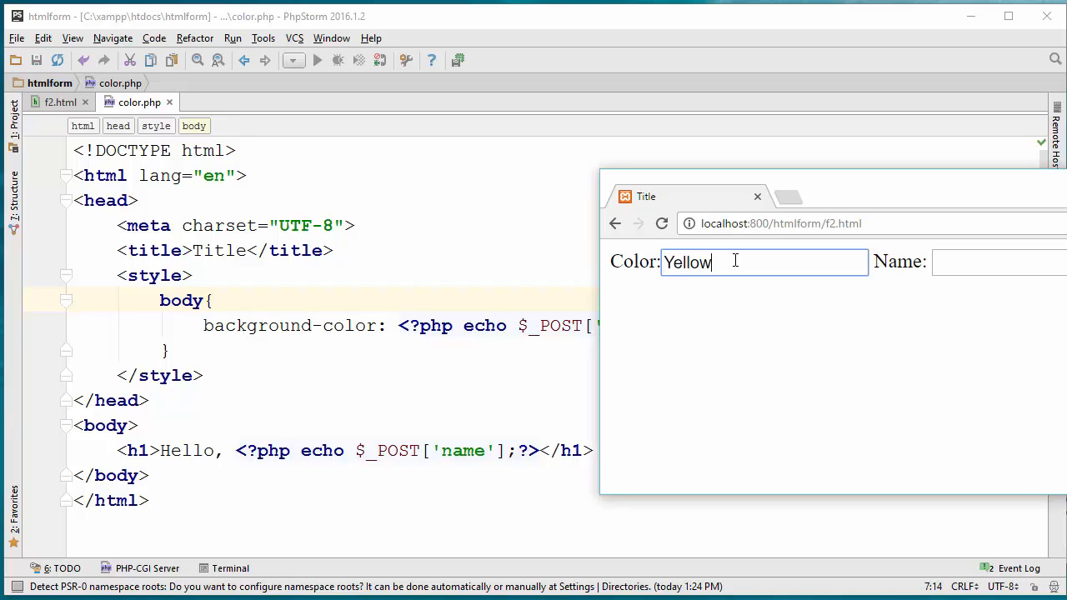
text(Joh)
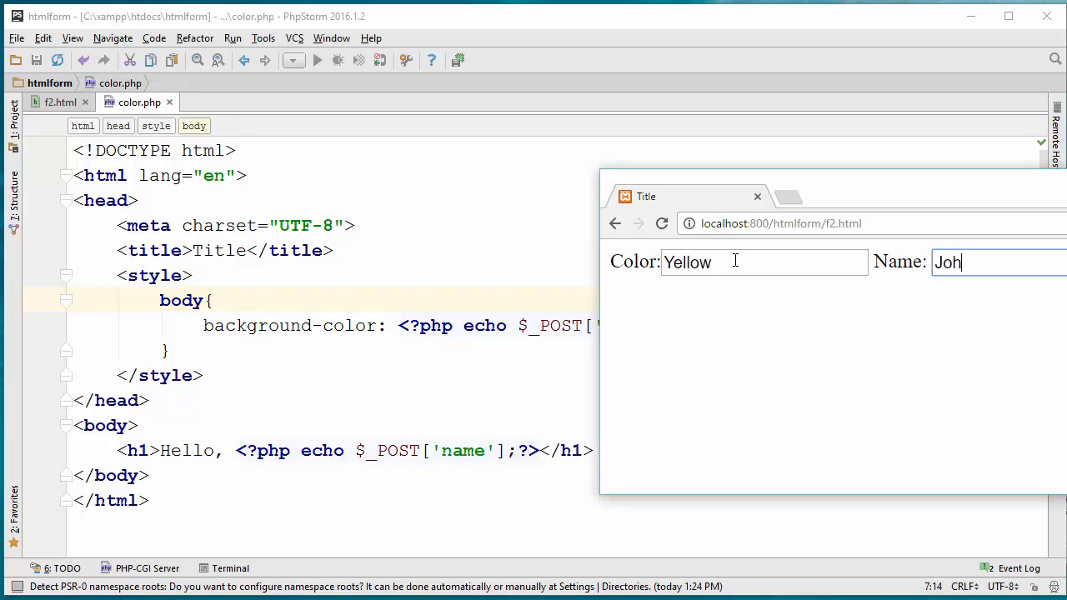
text(n)
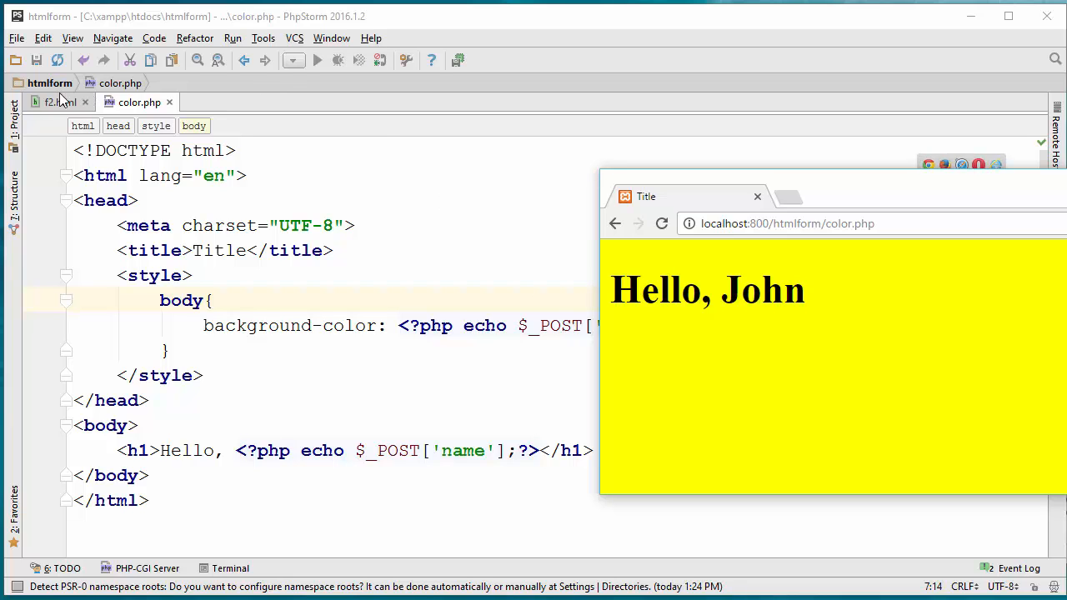
click(58, 101)
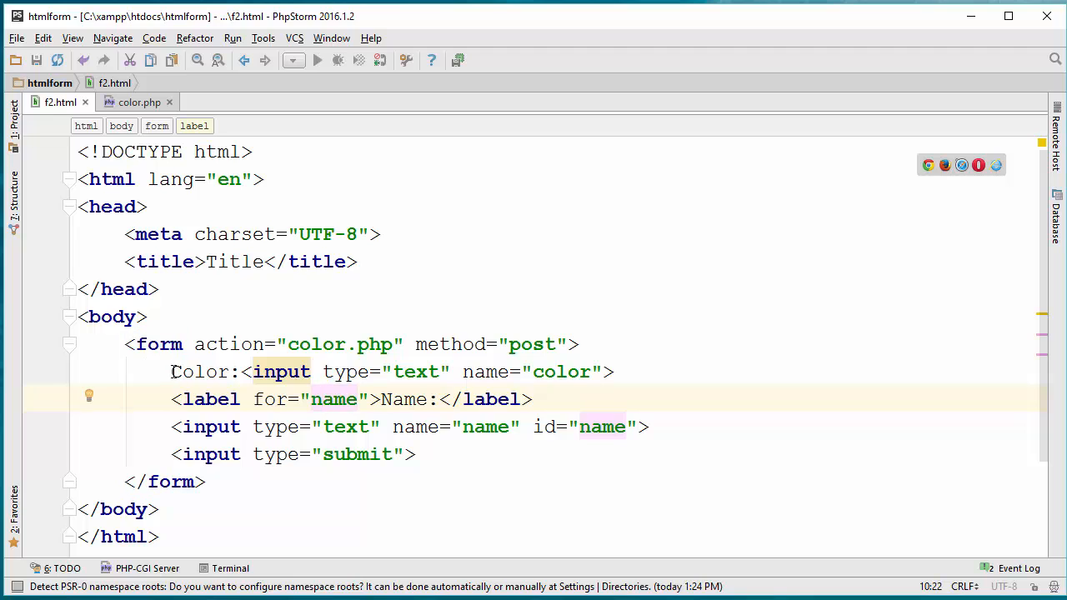
click(414, 454)
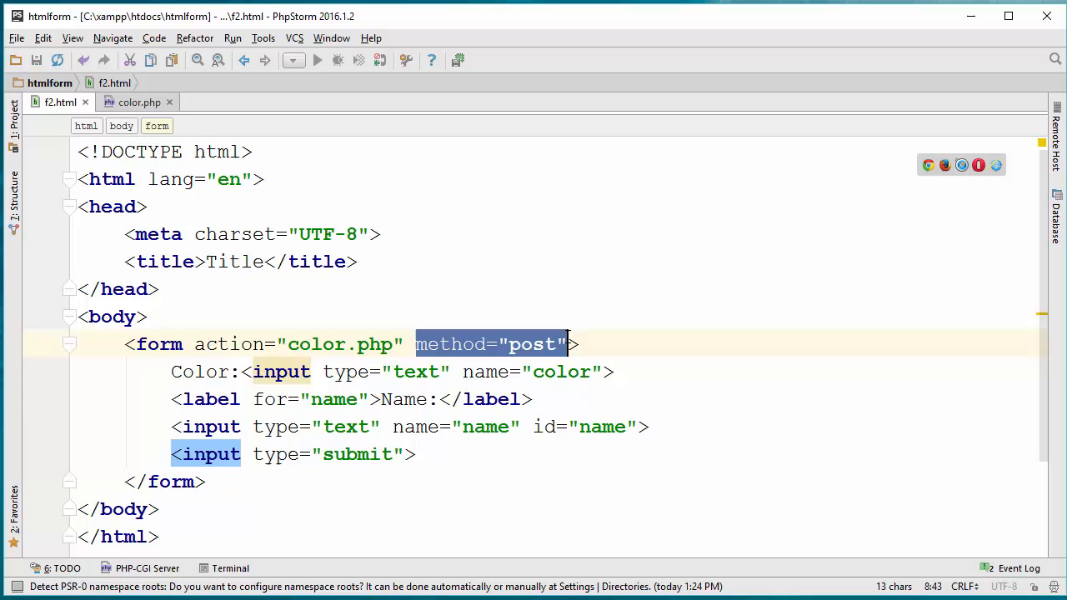
click(258, 344)
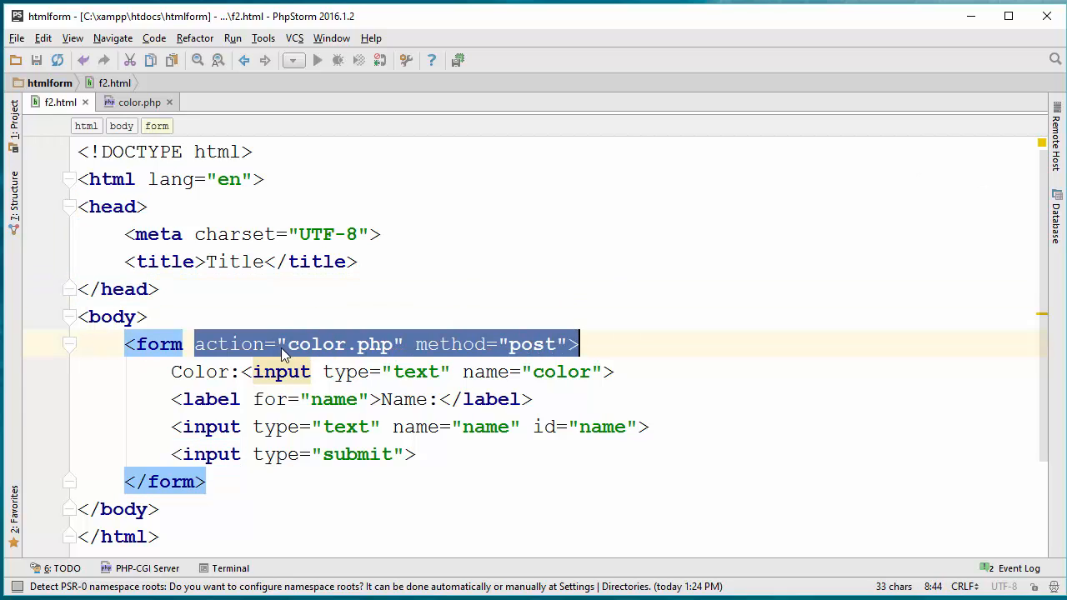
click(239, 344)
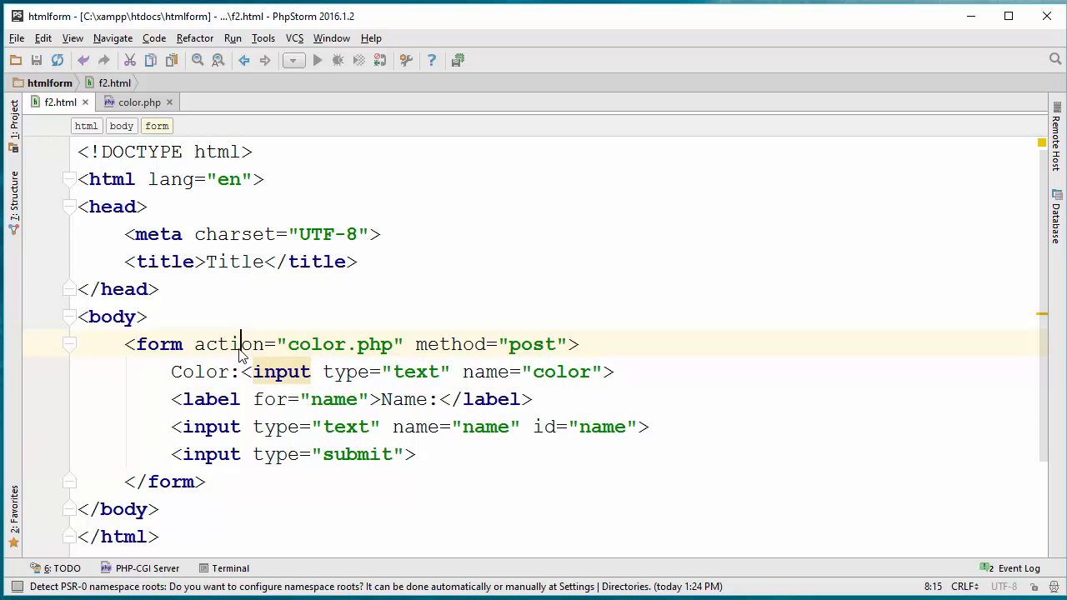
double_click(200, 372)
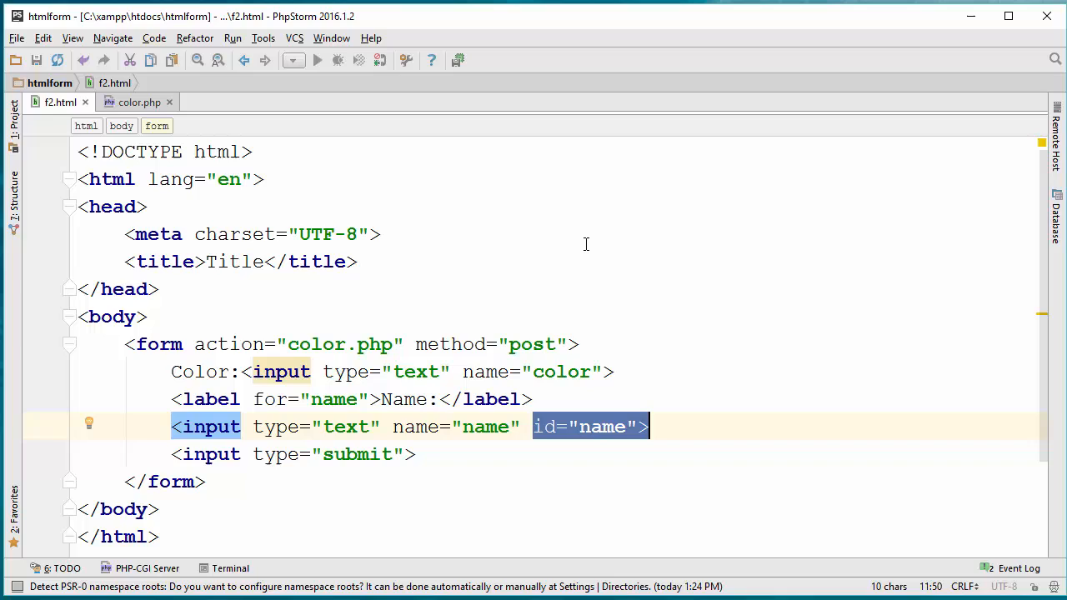
mouse_move(947, 464)
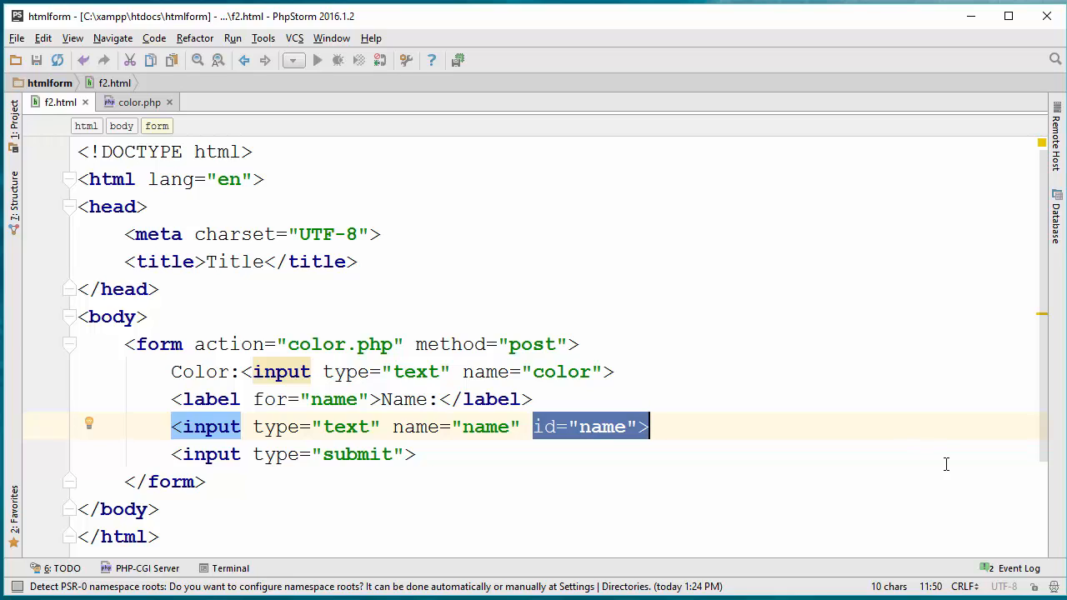